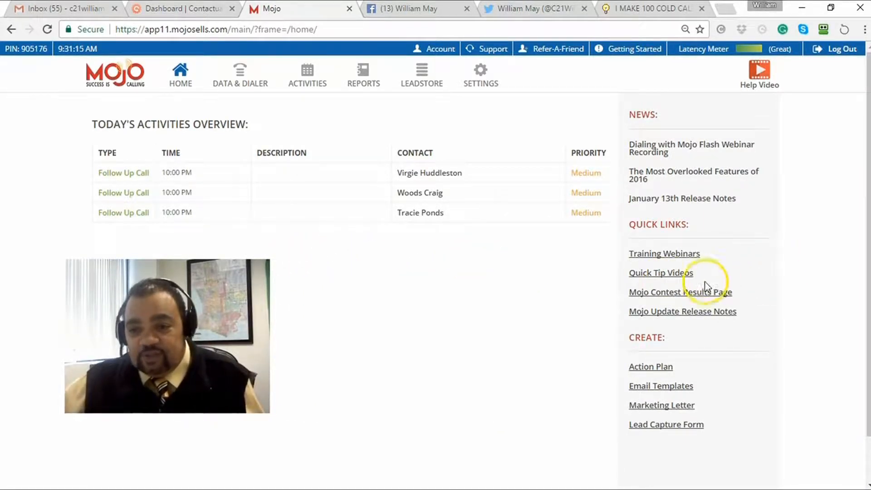
pyautogui.moveTo(679, 292)
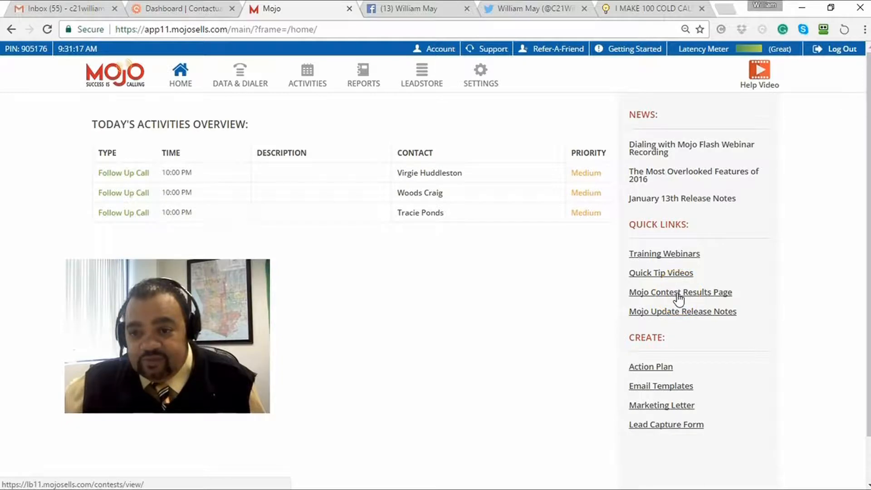
# Open the Mojo Contest Results quick link and scroll through the 2017 Kickoff Challenge leaderboard and activity.
pyautogui.click(679, 291)
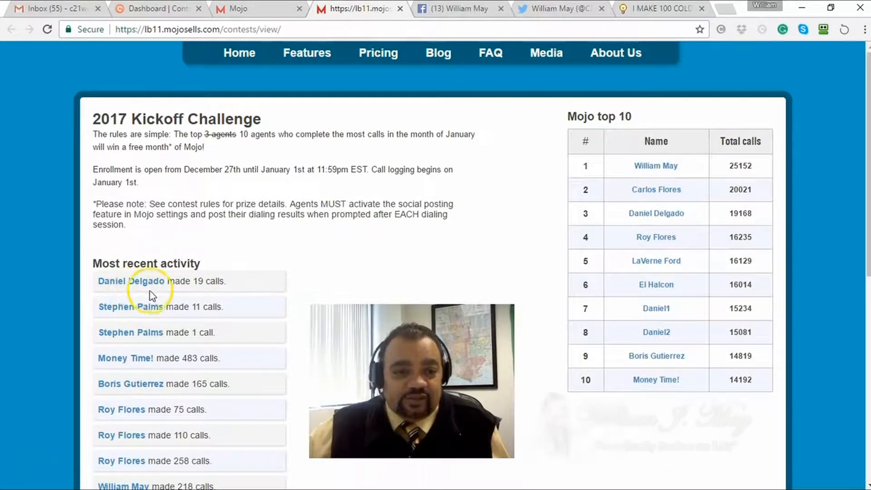
pyautogui.scroll(-3)
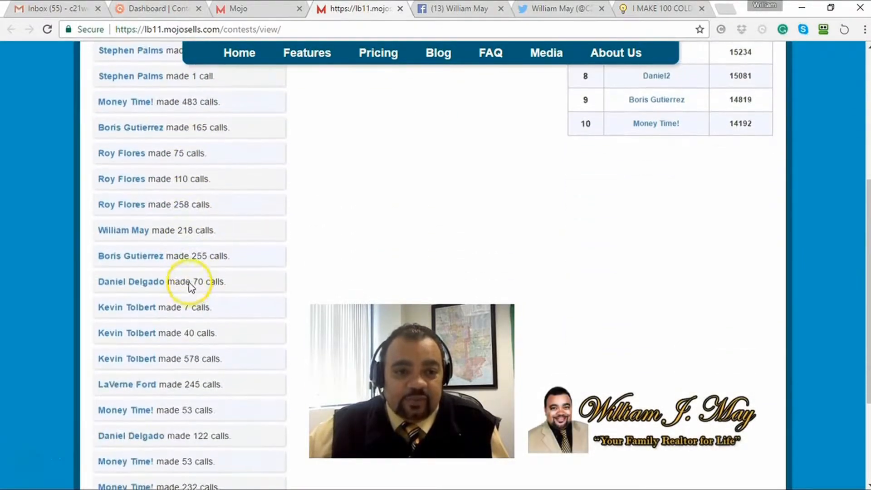
pyautogui.scroll(-3)
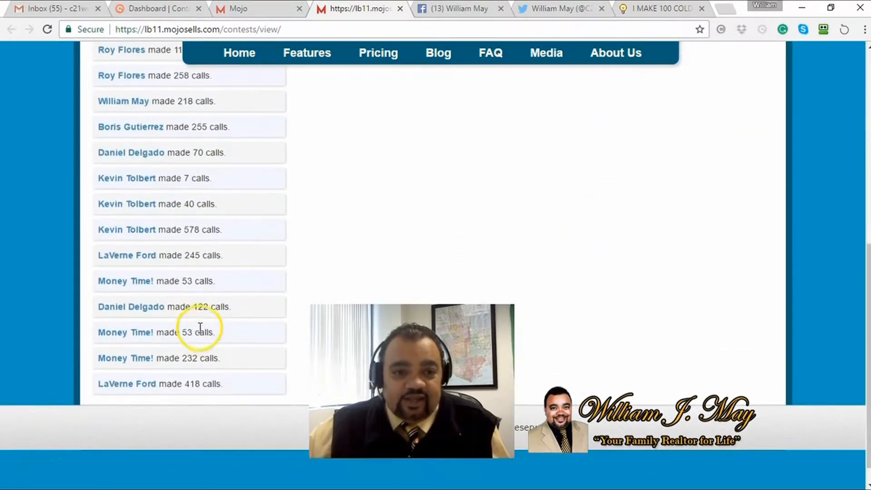
pyautogui.scroll(3)
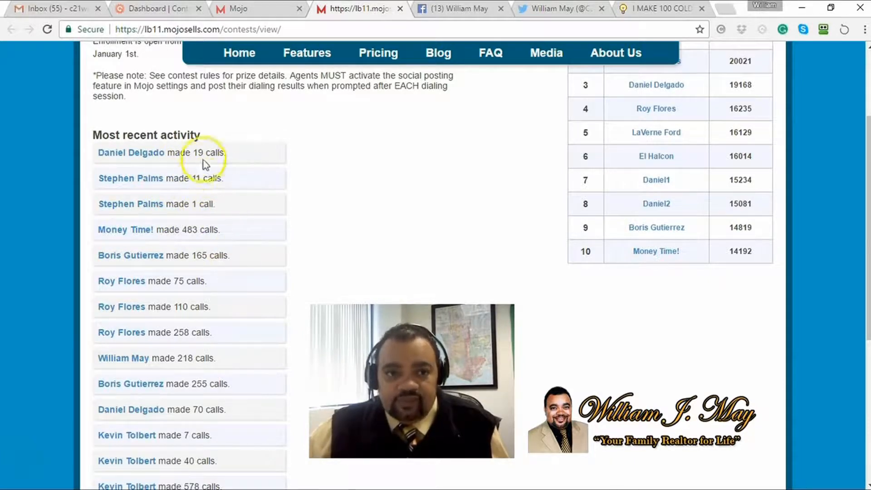
pyautogui.moveTo(381, 188)
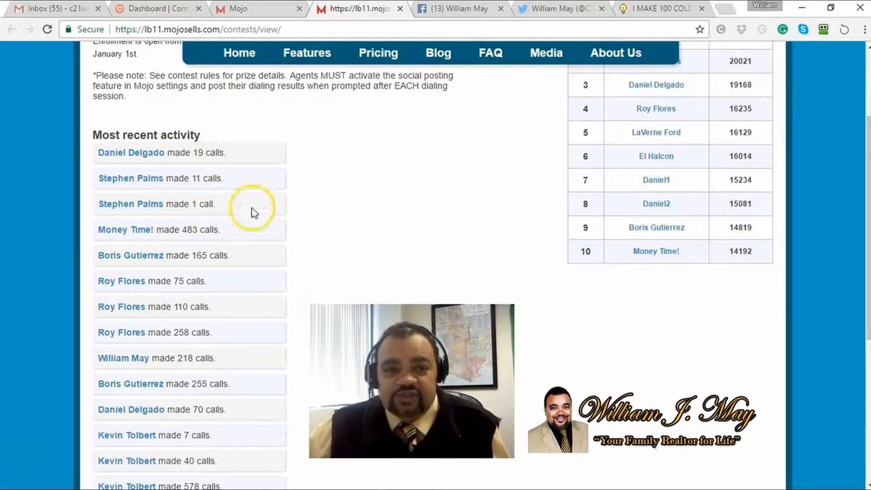
pyautogui.scroll(3)
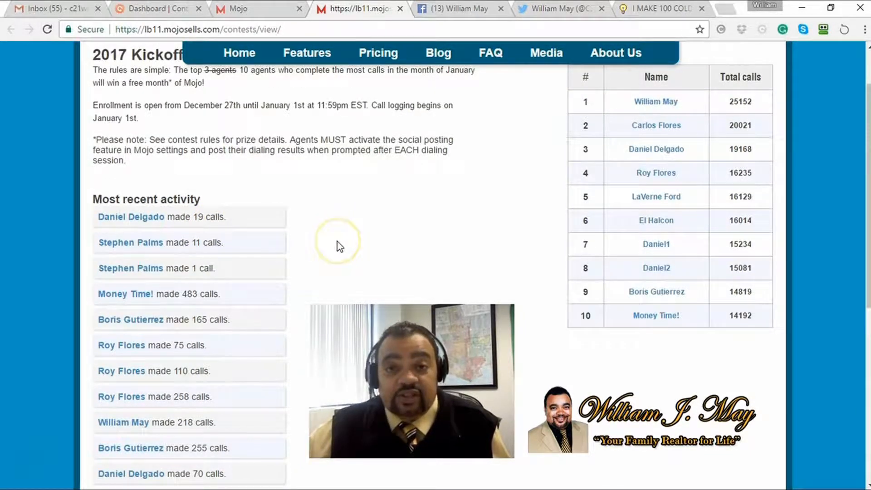
pyautogui.moveTo(340, 246)
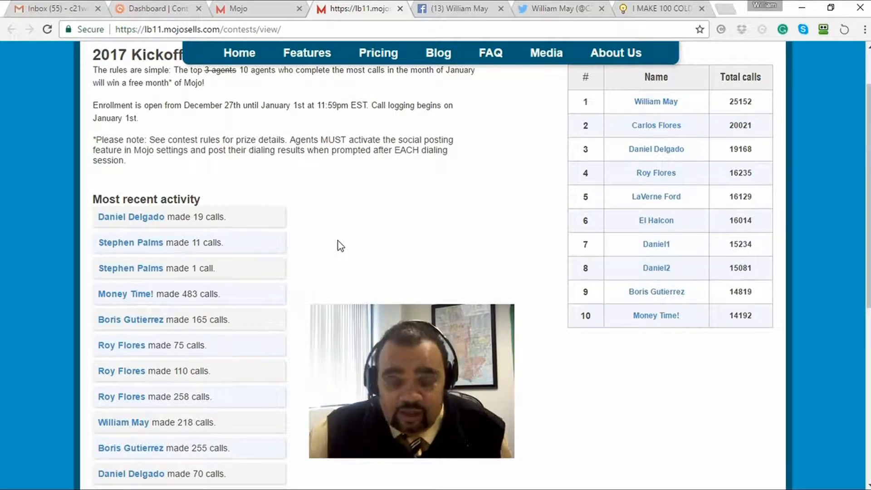
pyautogui.scroll(-3)
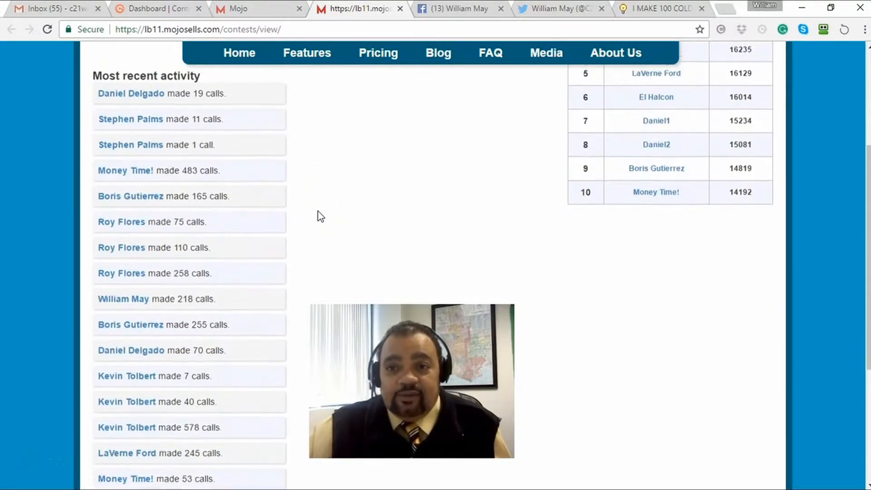
pyautogui.scroll(3)
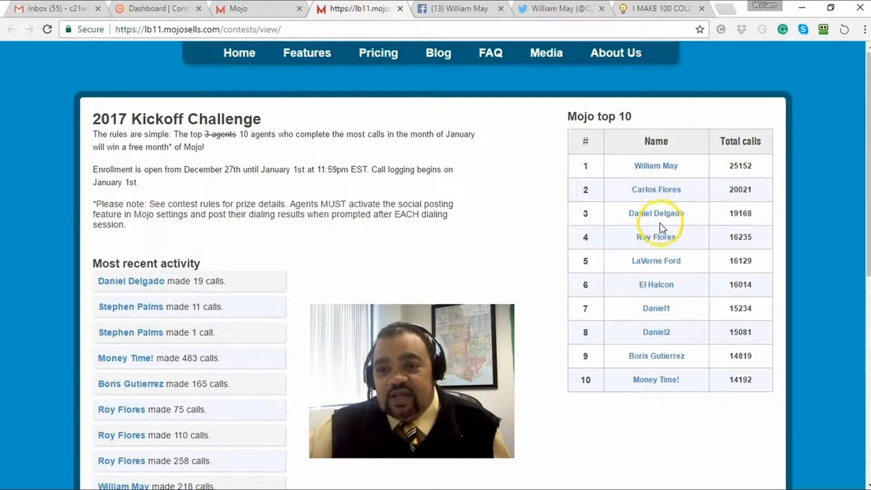
pyautogui.moveTo(676, 200)
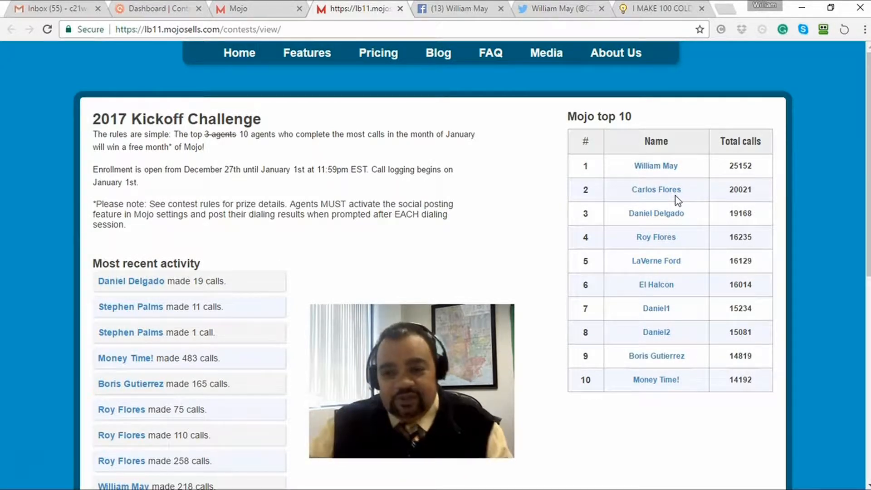
pyautogui.moveTo(662, 273)
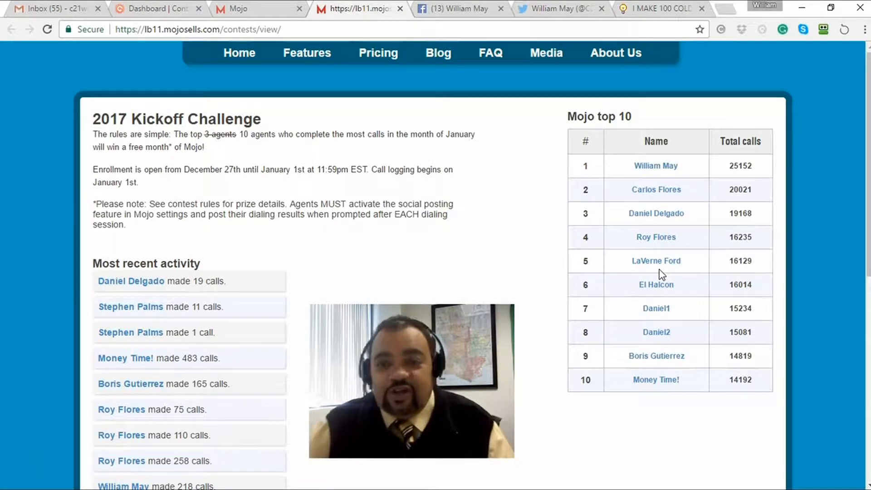
pyautogui.moveTo(479, 174)
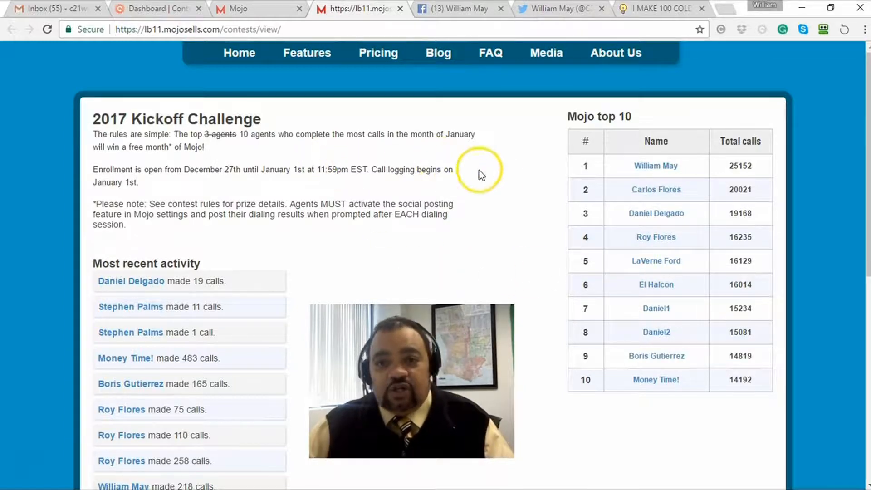
pyautogui.moveTo(500, 249)
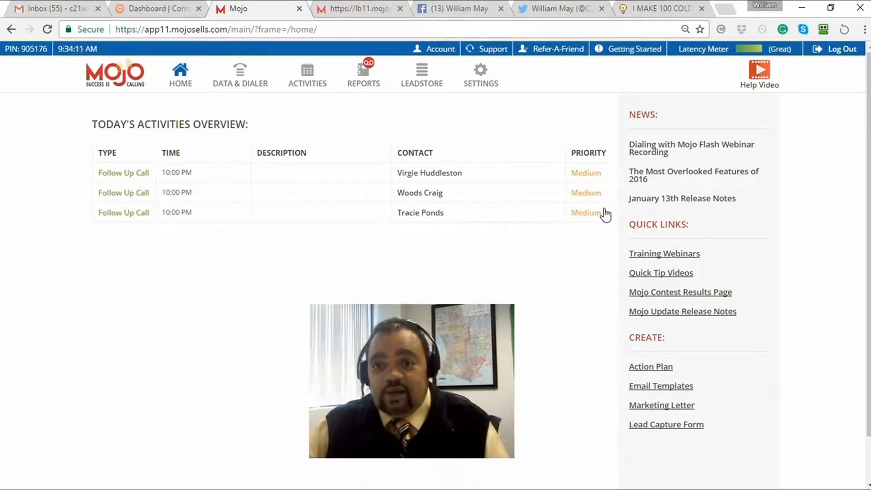
pyautogui.moveTo(777, 386)
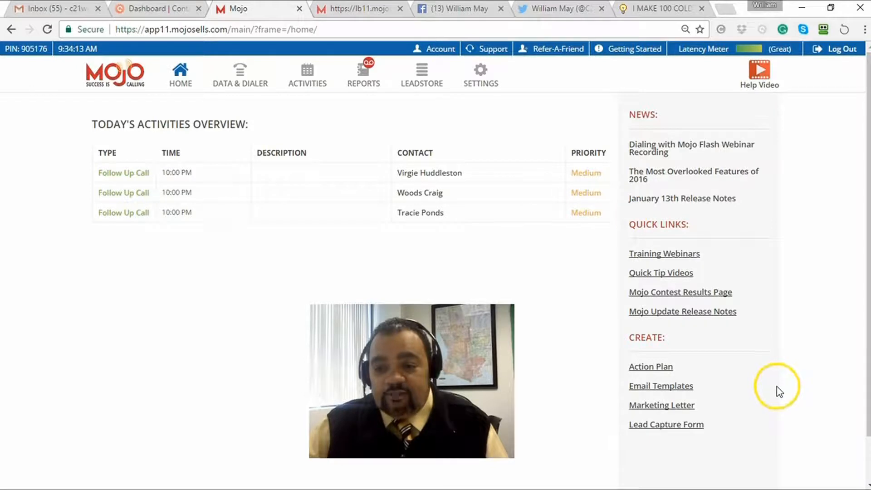
pyautogui.moveTo(463, 233)
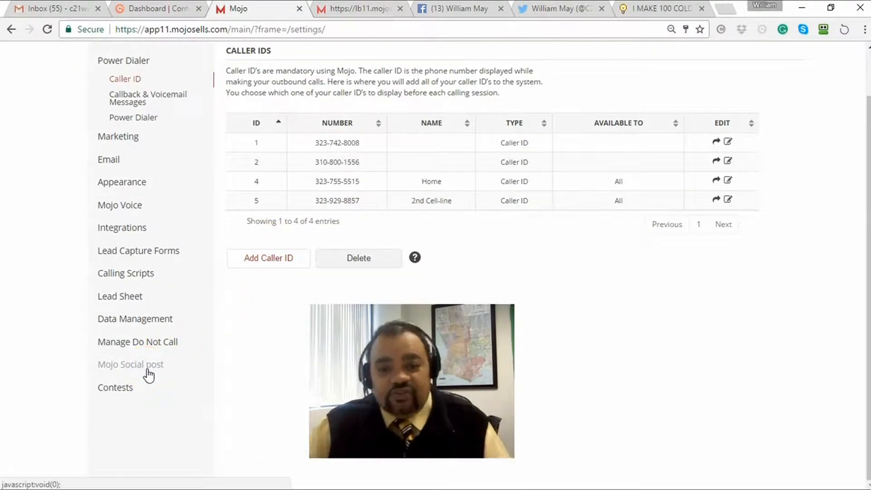
# Show the Mojo Social post settings and dismiss the RoboForm save-password popup.
pyautogui.click(130, 364)
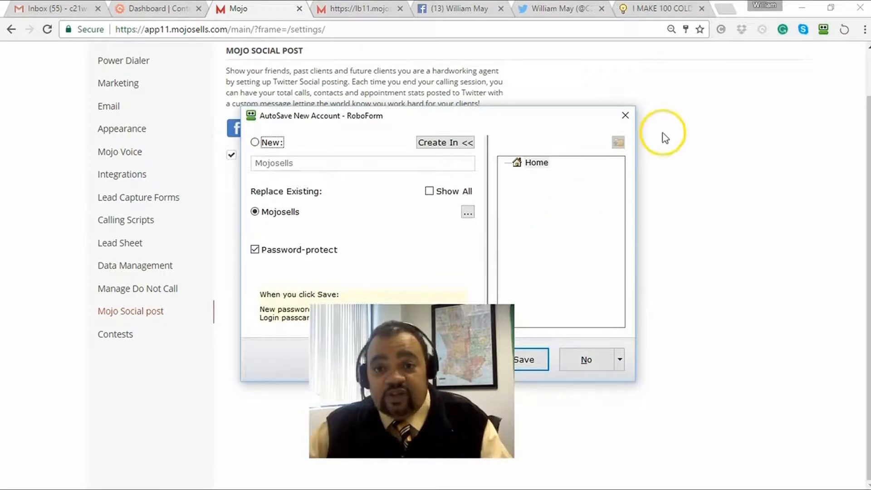
pyautogui.click(625, 116)
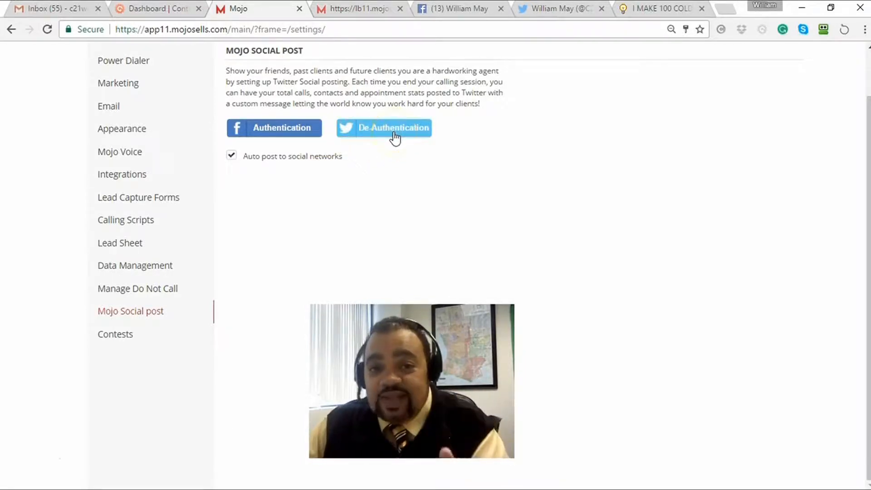
# Switch to the Facebook browser tab showing the agent's profile timeline.
pyautogui.click(455, 9)
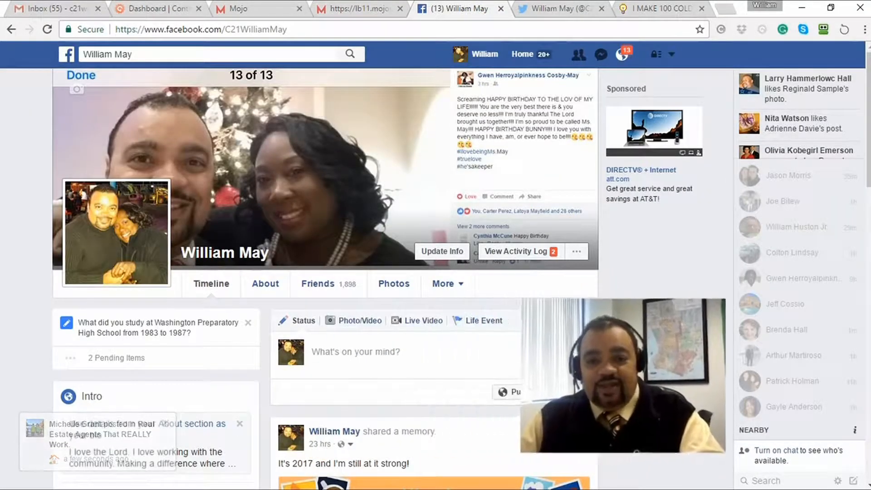
pyautogui.click(444, 91)
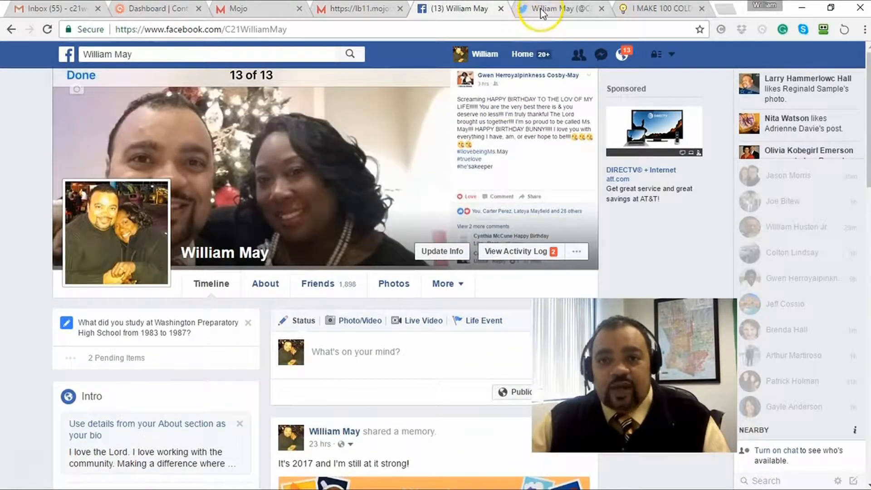
pyautogui.click(555, 9)
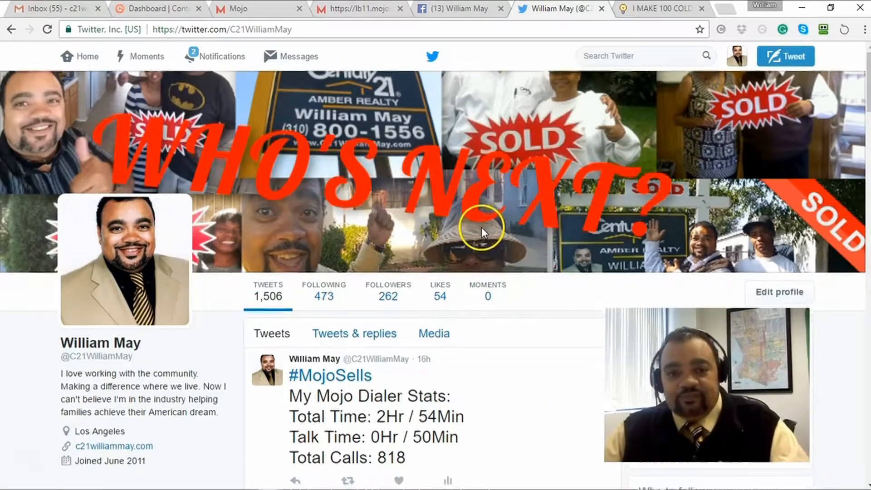
pyautogui.scroll(-3)
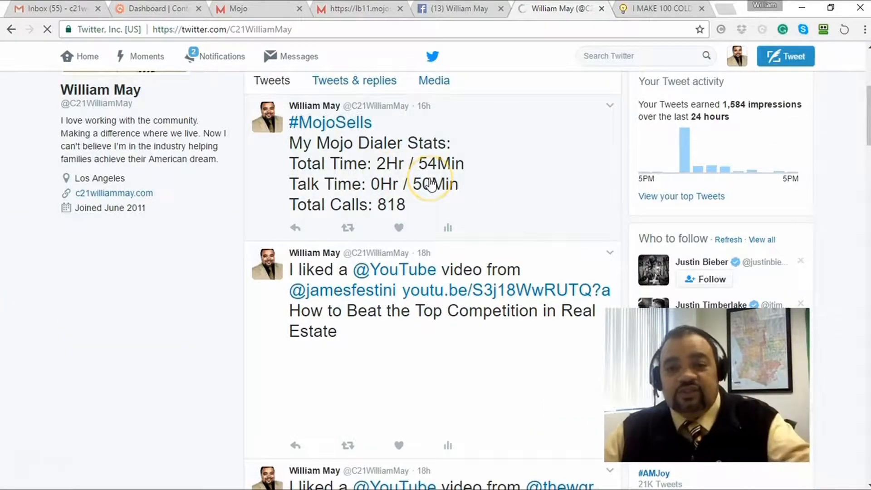
pyautogui.scroll(-3)
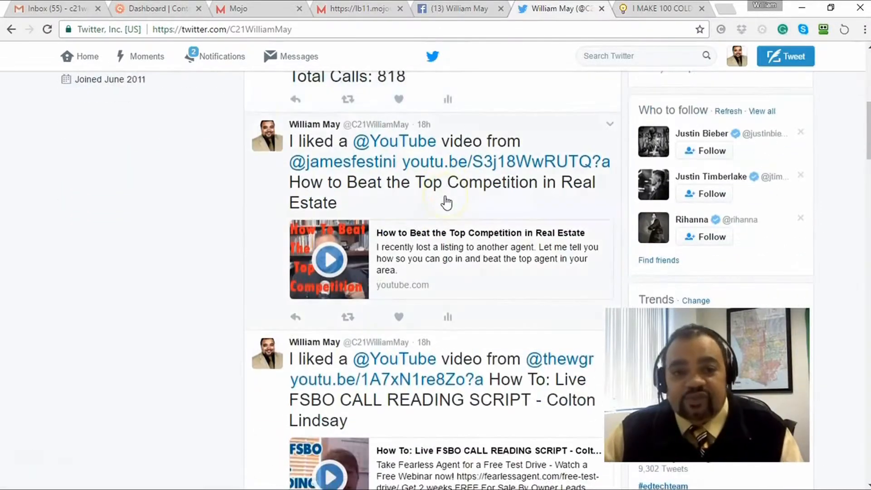
pyautogui.moveTo(418, 233)
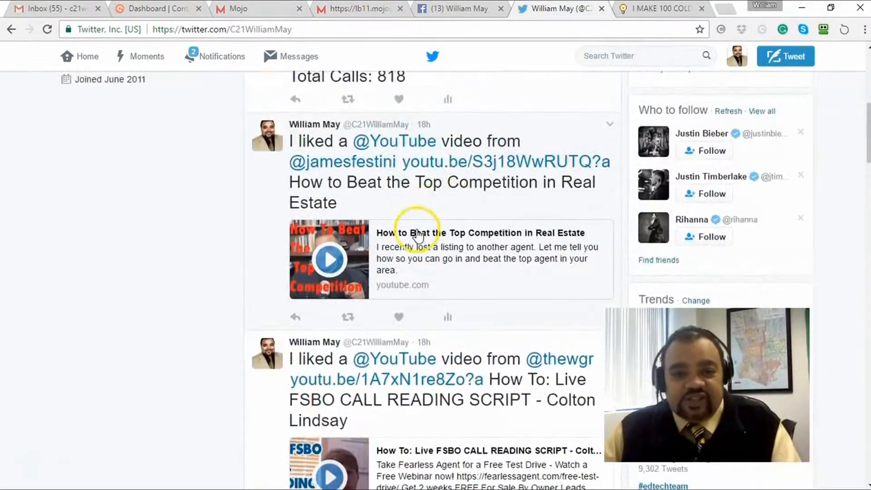
pyautogui.scroll(-3)
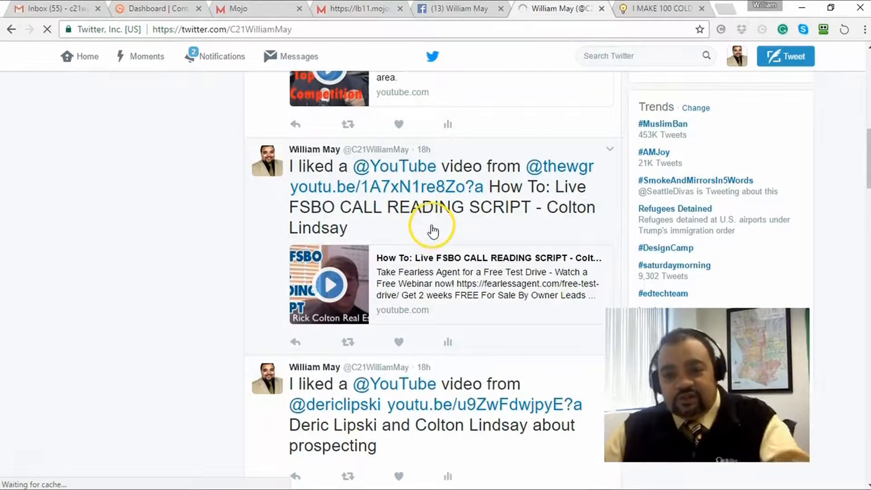
pyautogui.moveTo(502, 217)
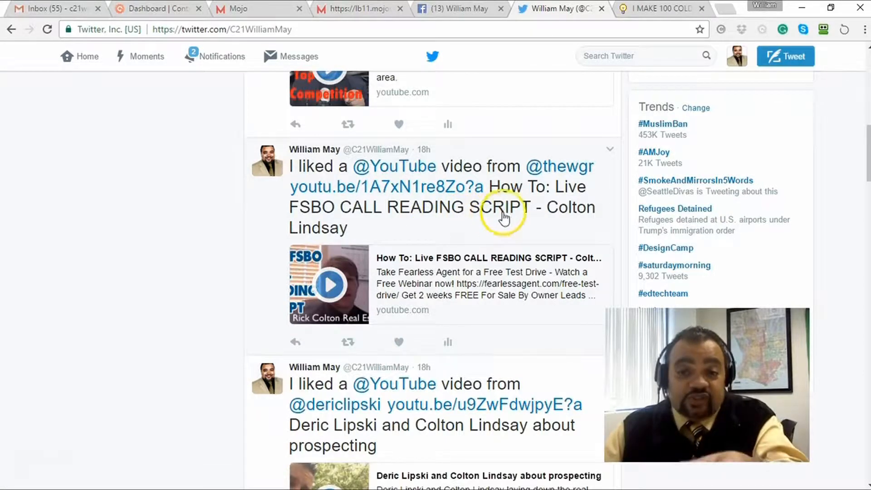
pyautogui.moveTo(430, 217)
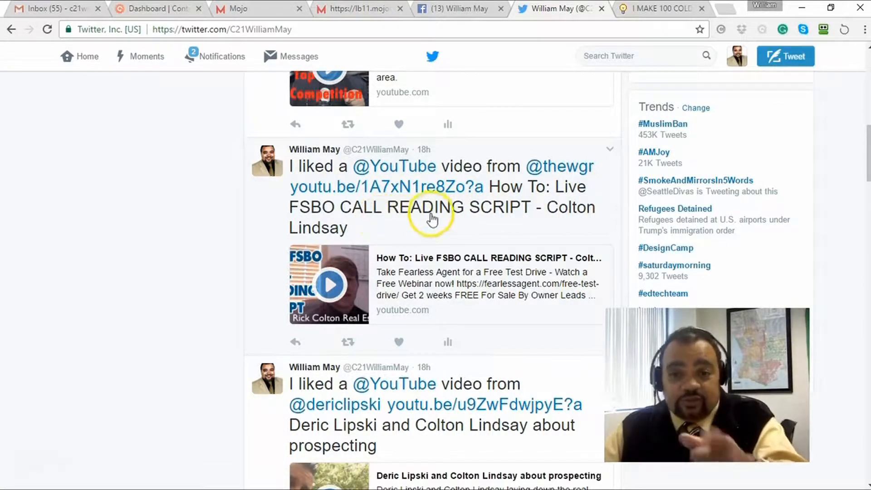
pyautogui.scroll(-3)
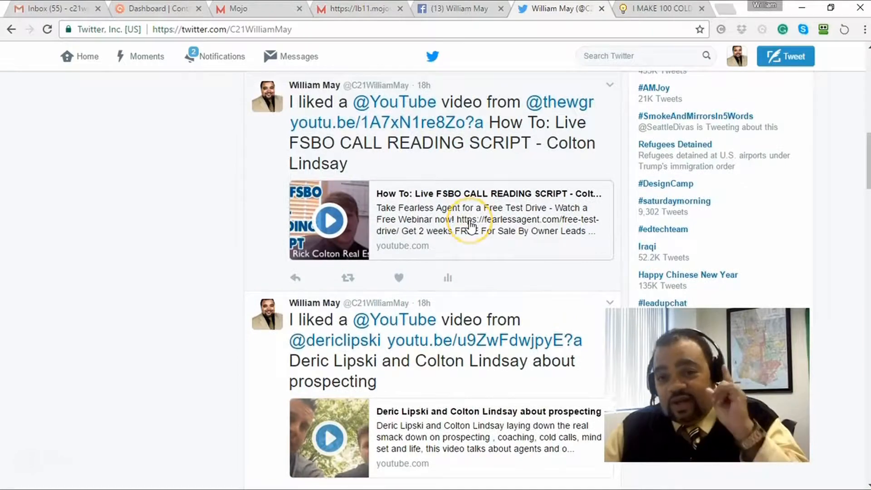
pyautogui.moveTo(471, 222)
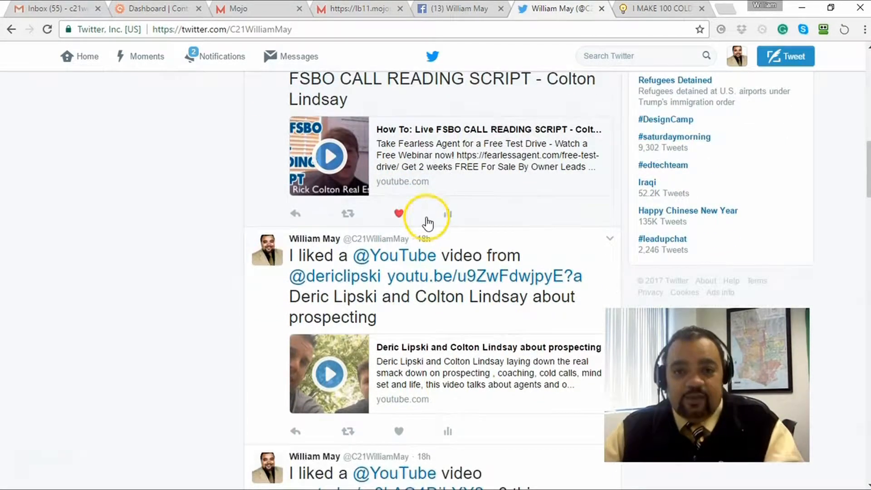
pyautogui.scroll(-3)
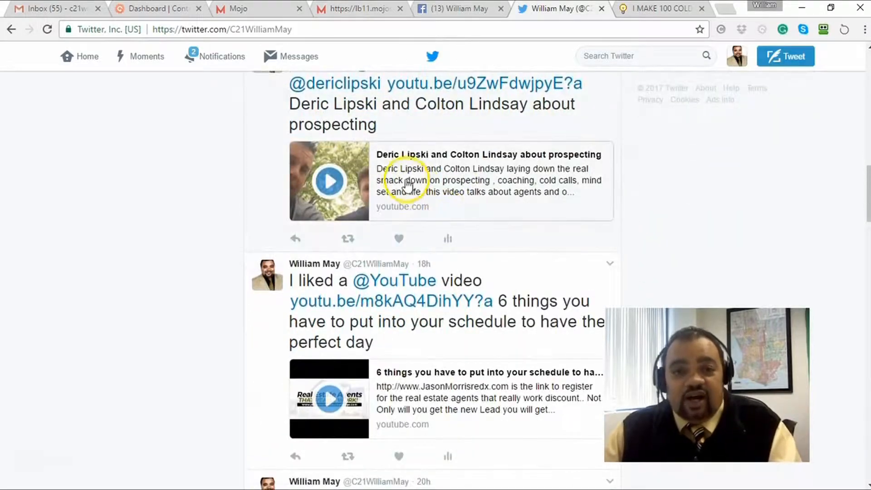
pyautogui.scroll(-3)
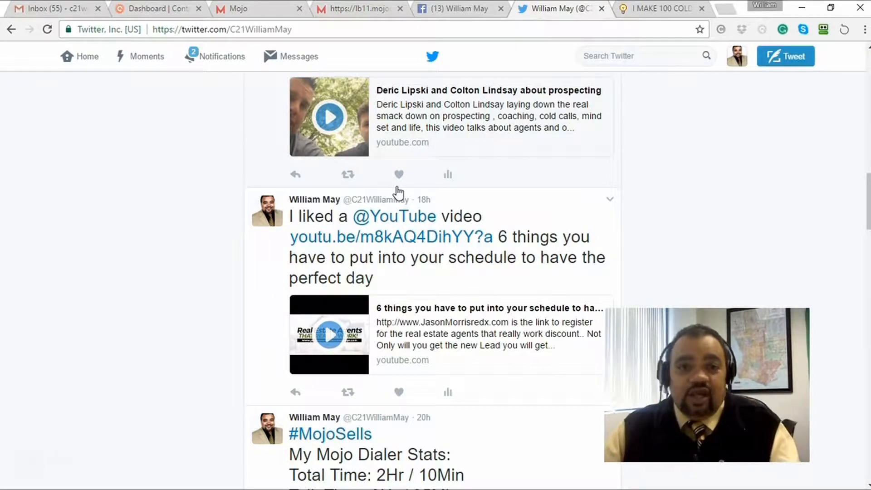
pyautogui.scroll(-3)
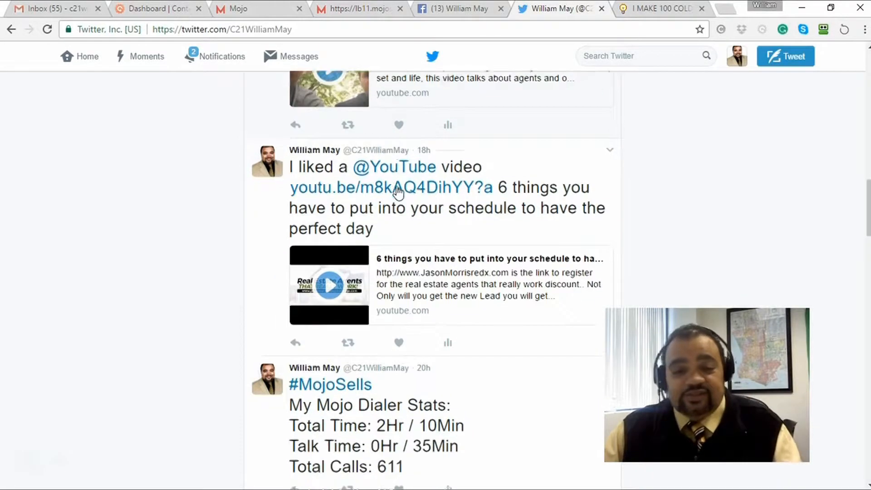
pyautogui.scroll(-3)
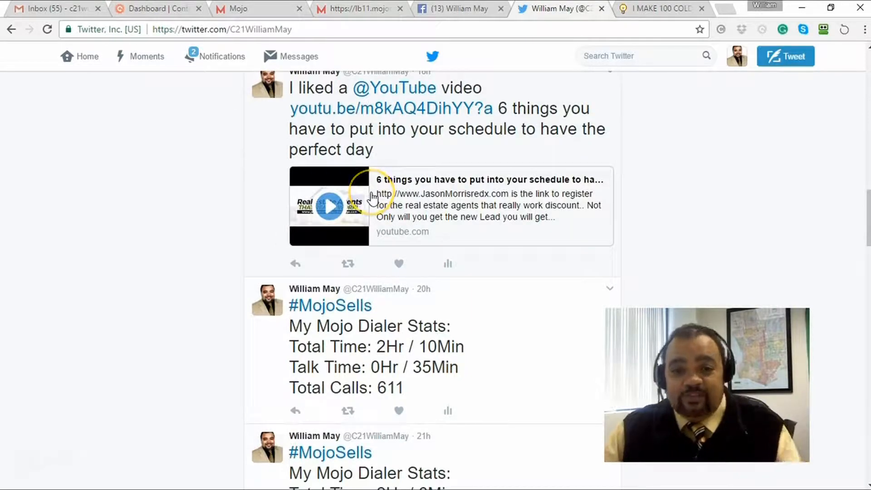
pyautogui.scroll(-3)
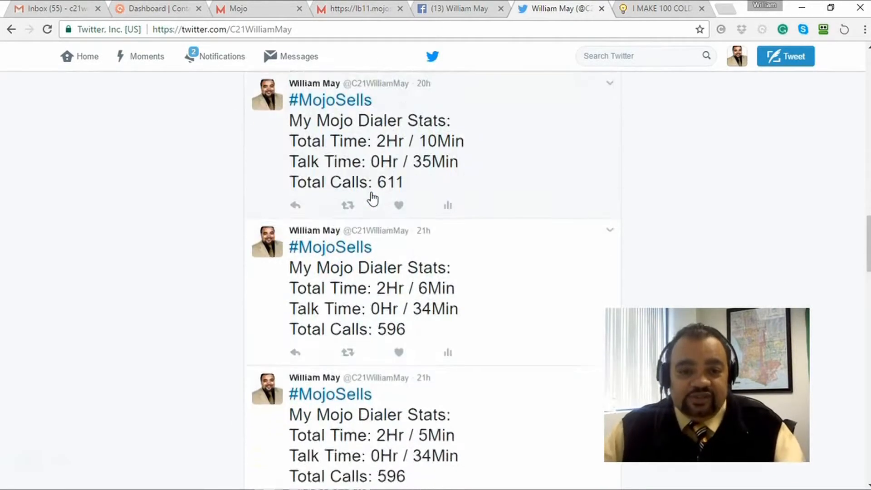
pyautogui.scroll(-3)
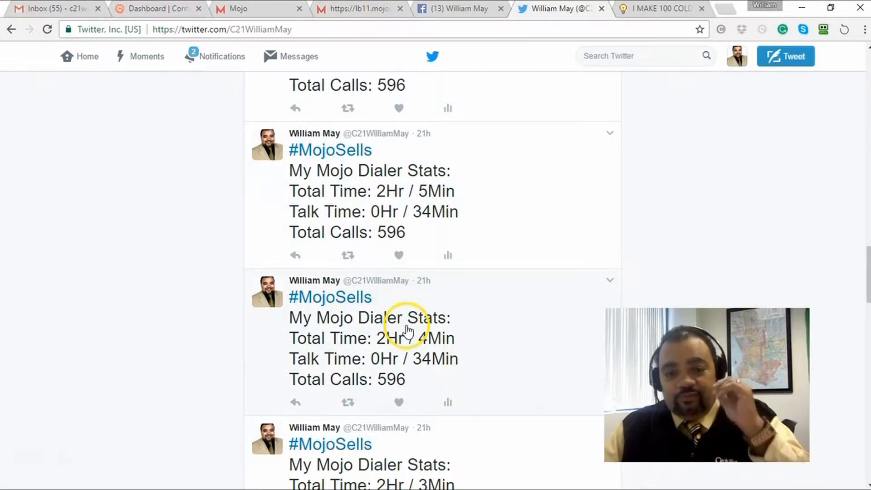
pyautogui.scroll(-3)
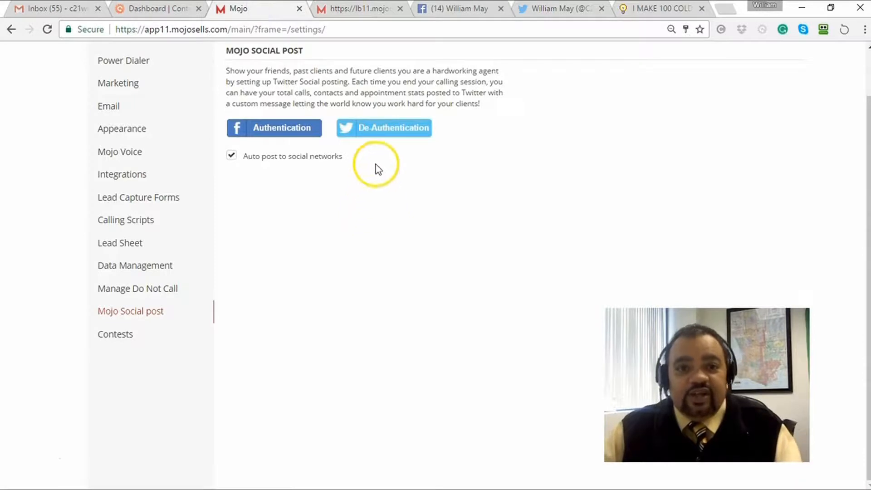
pyautogui.moveTo(390, 162)
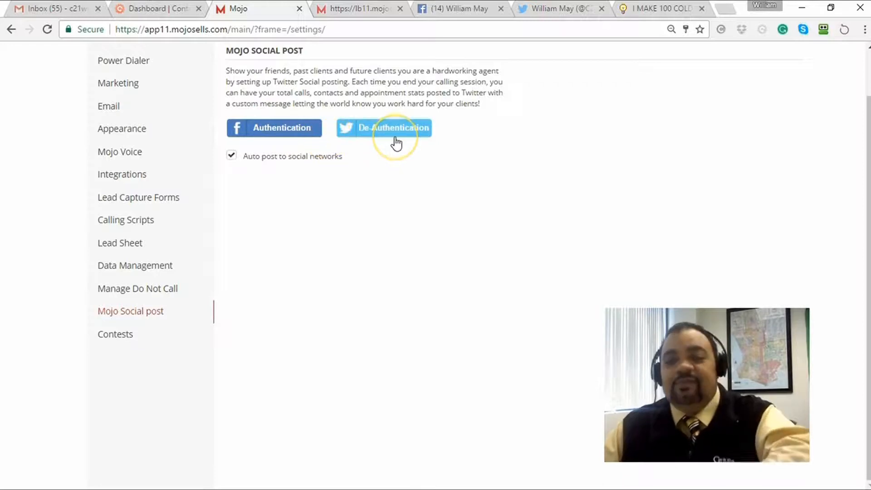
pyautogui.moveTo(381, 198)
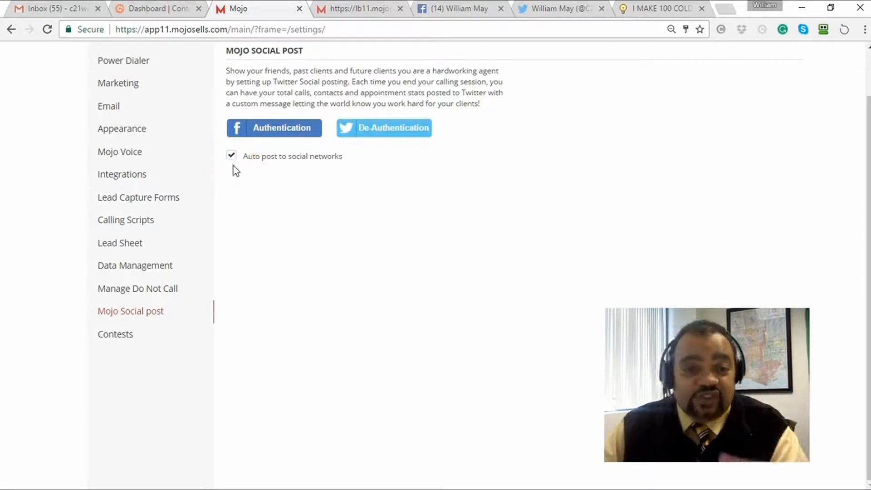
pyautogui.moveTo(427, 199)
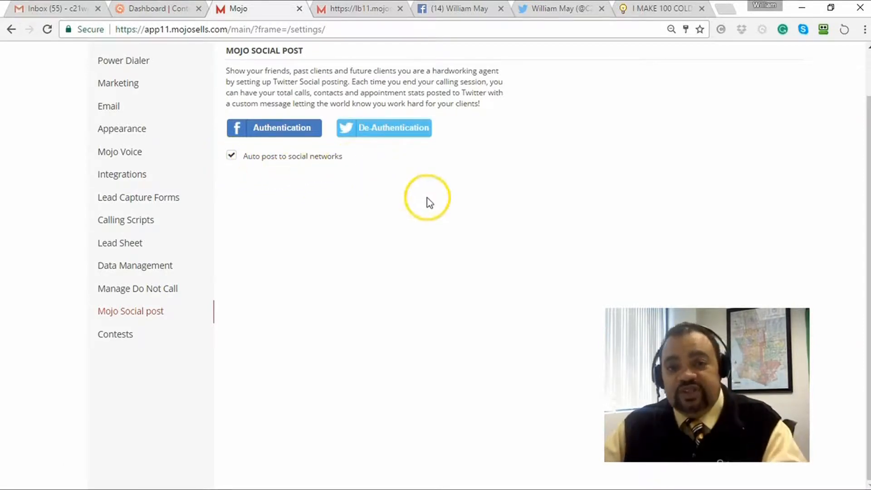
pyautogui.moveTo(433, 229)
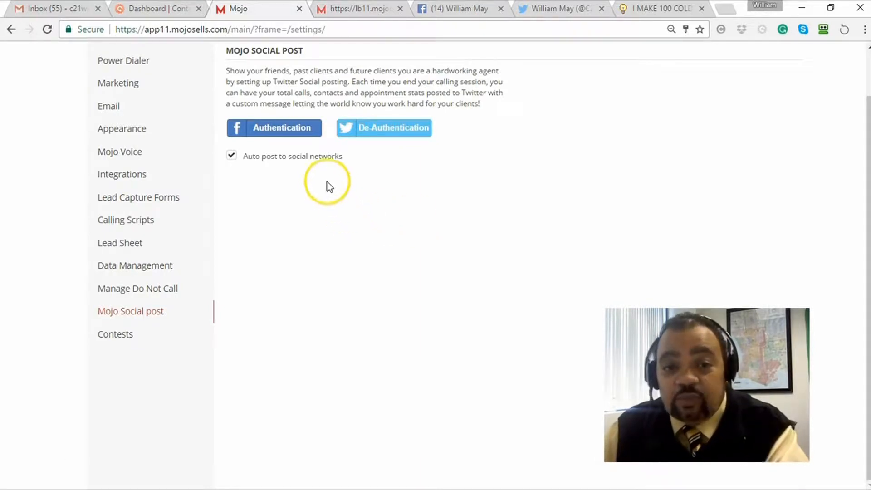
pyautogui.moveTo(345, 223)
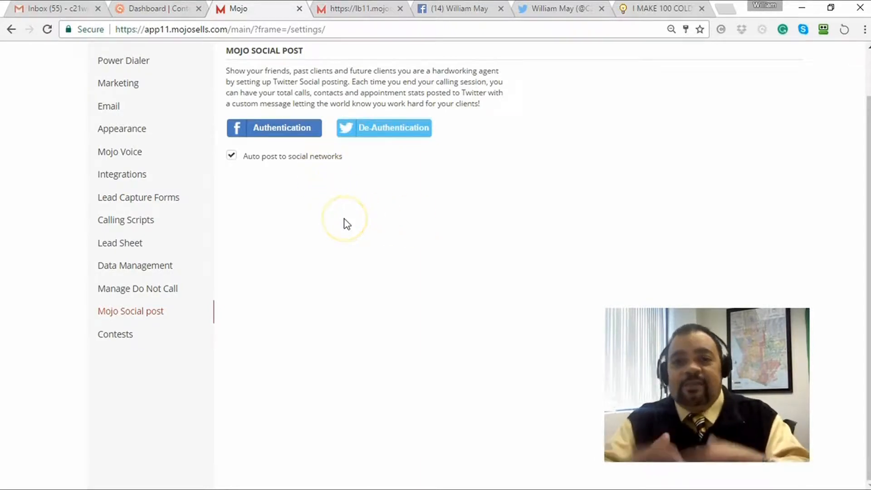
pyautogui.moveTo(345, 222)
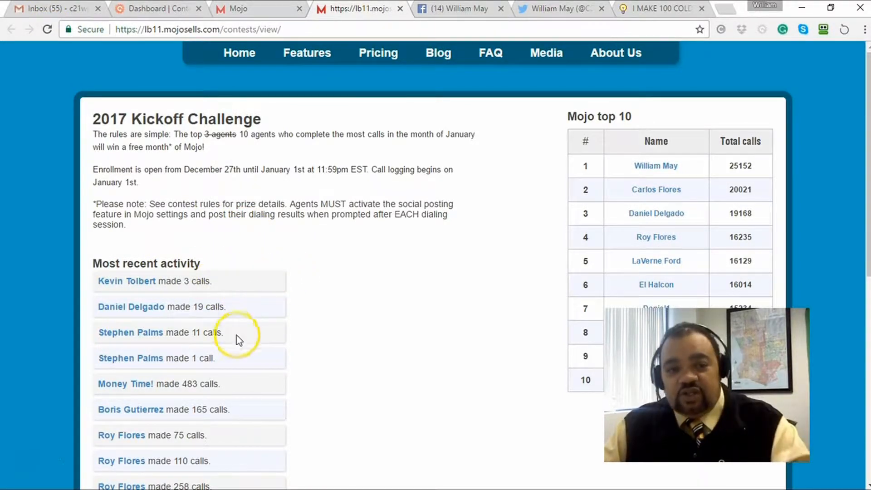
pyautogui.moveTo(252, 332)
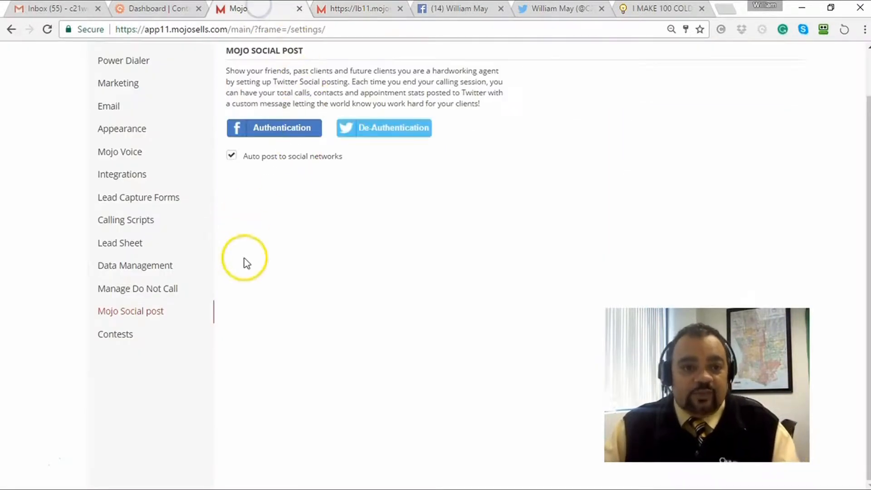
# Choose Contests in the Settings sidebar to show the February 'Freeze' Call Blitz rules.
pyautogui.click(115, 334)
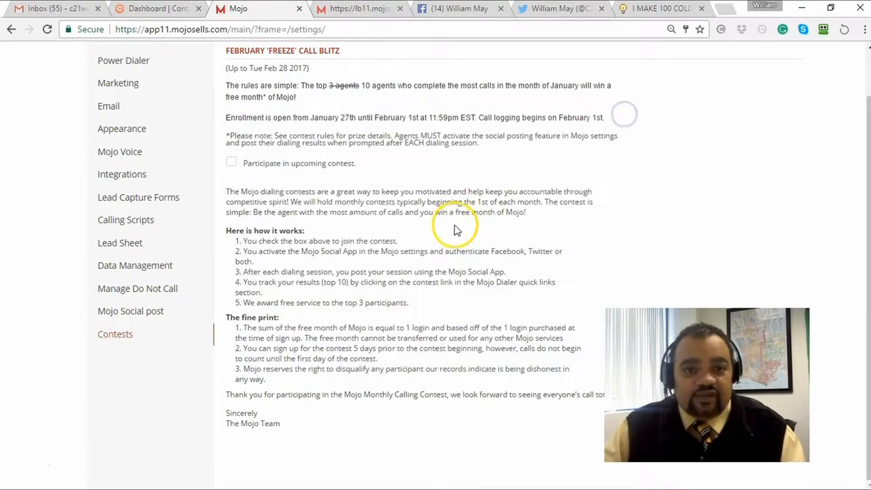
pyautogui.moveTo(389, 147)
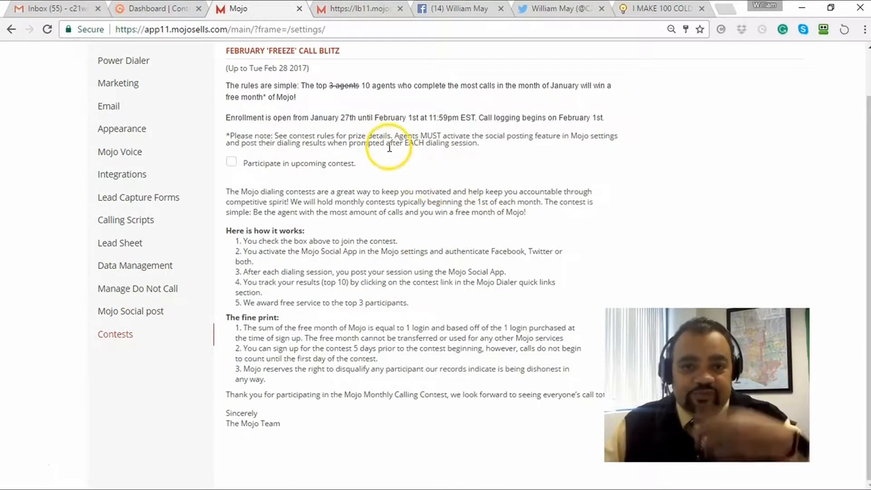
pyautogui.moveTo(417, 238)
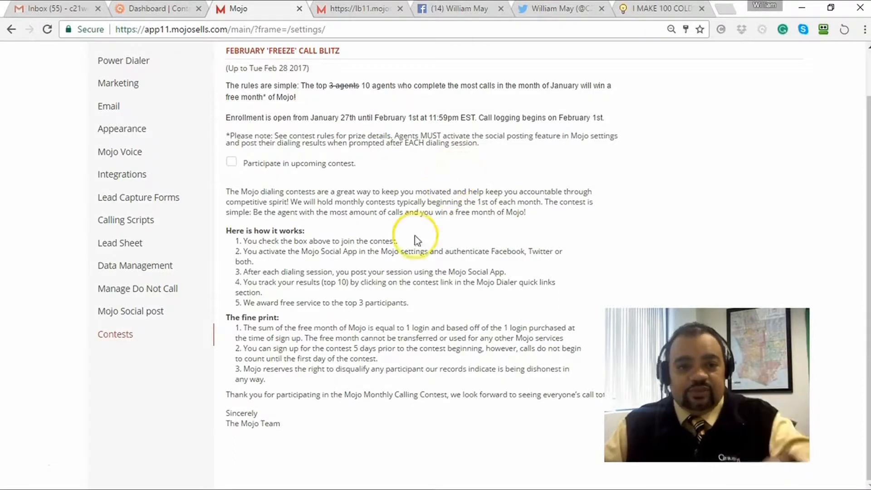
pyautogui.moveTo(372, 180)
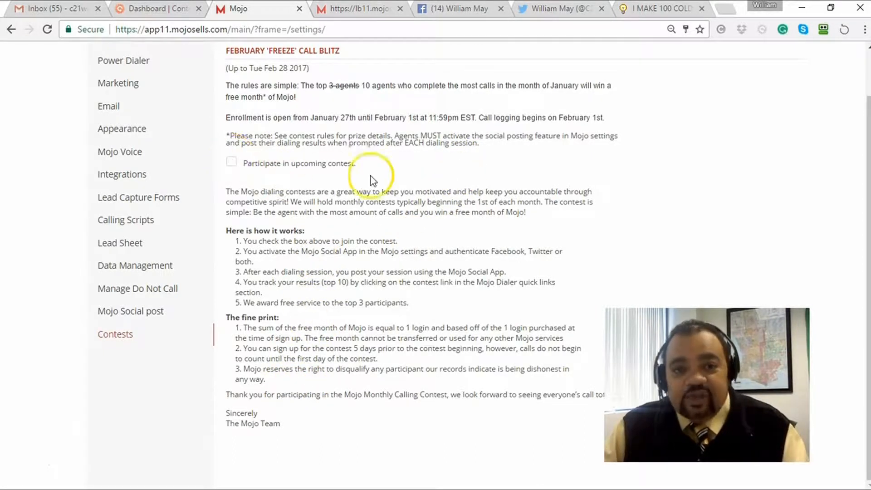
# Tick 'Participate in upcoming contest.' to join the February 'Freeze' Call Blitz.
pyautogui.click(232, 162)
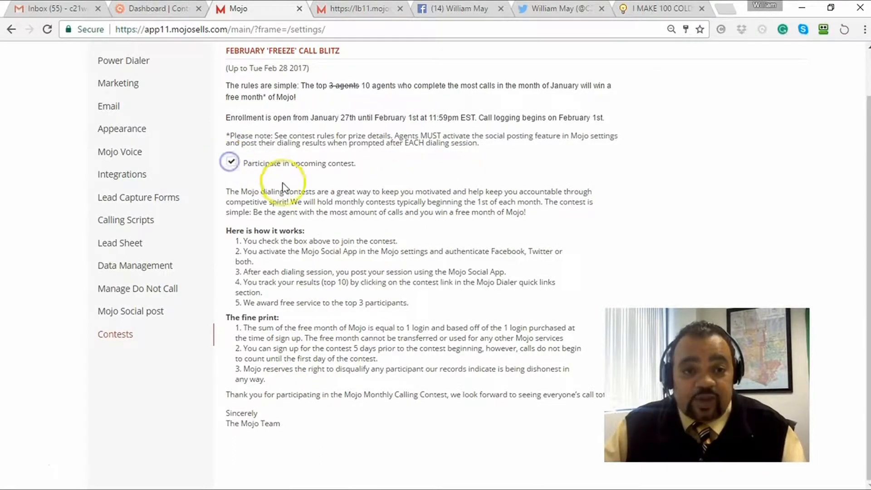
pyautogui.moveTo(683, 299)
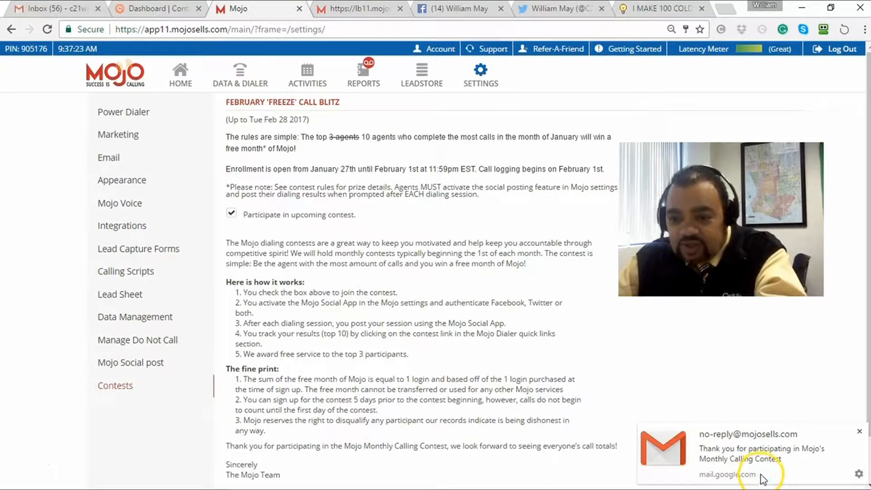
pyautogui.moveTo(811, 468)
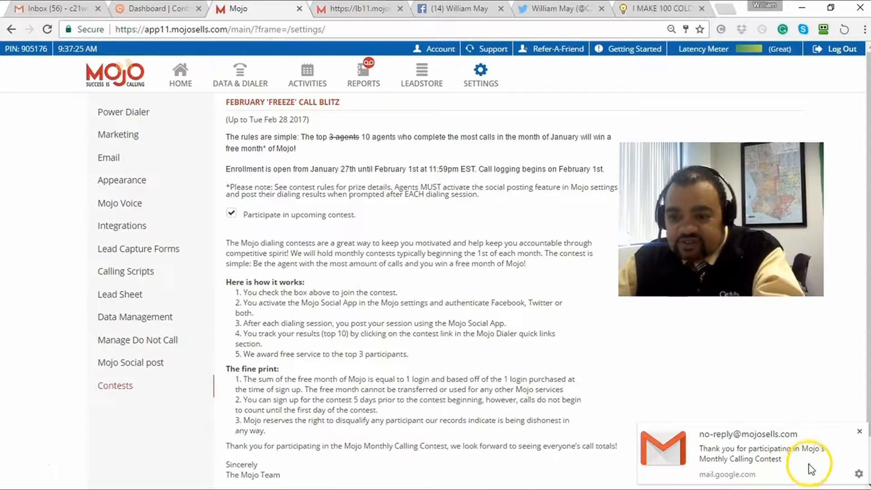
pyautogui.moveTo(632, 371)
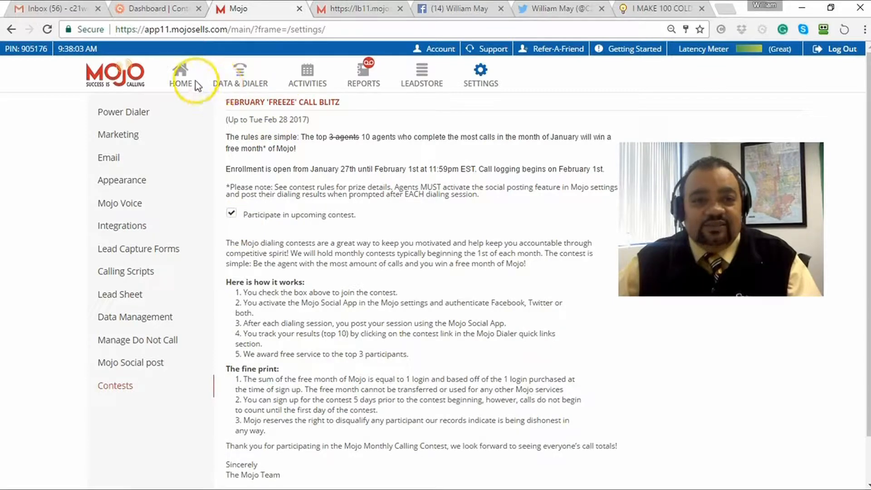
# Go to HOME and then DATA & DIALER to reach calling lists, groups and the contact table.
pyautogui.click(179, 75)
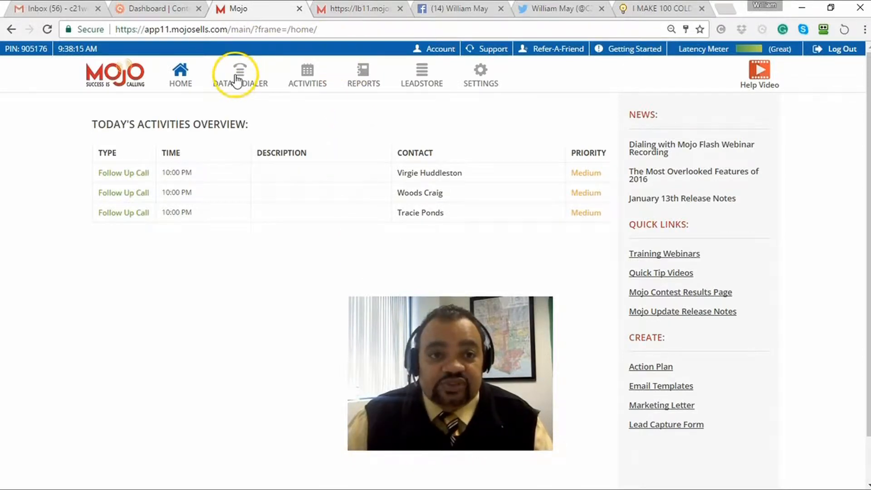
pyautogui.click(239, 73)
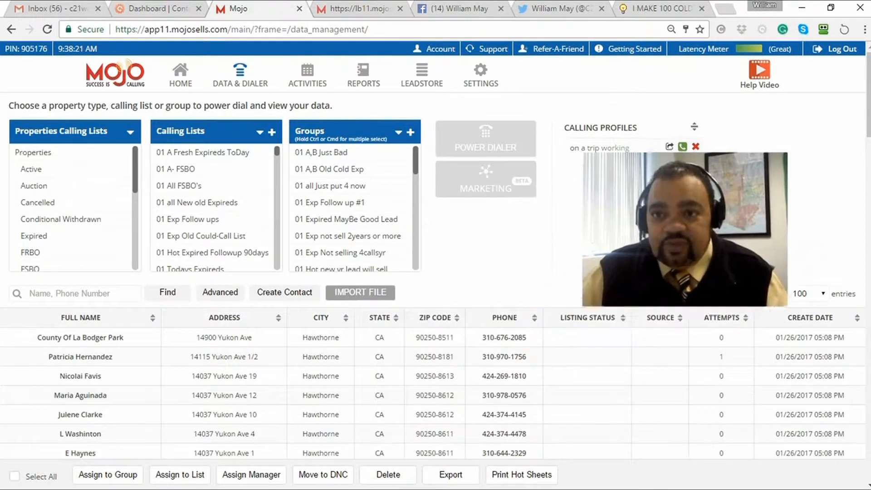
# Scroll the Calling Lists panel and load Los Angeles, CA 90047 with its 9,450 contacts.
pyautogui.click(197, 203)
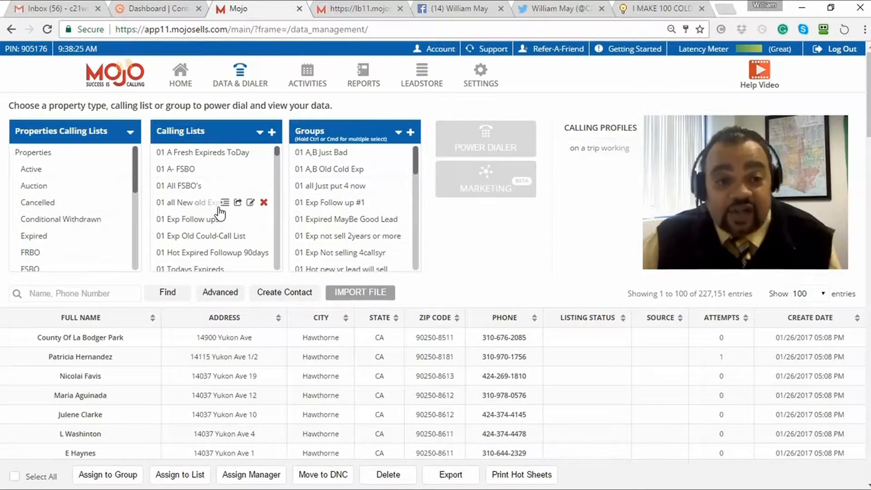
pyautogui.scroll(-3)
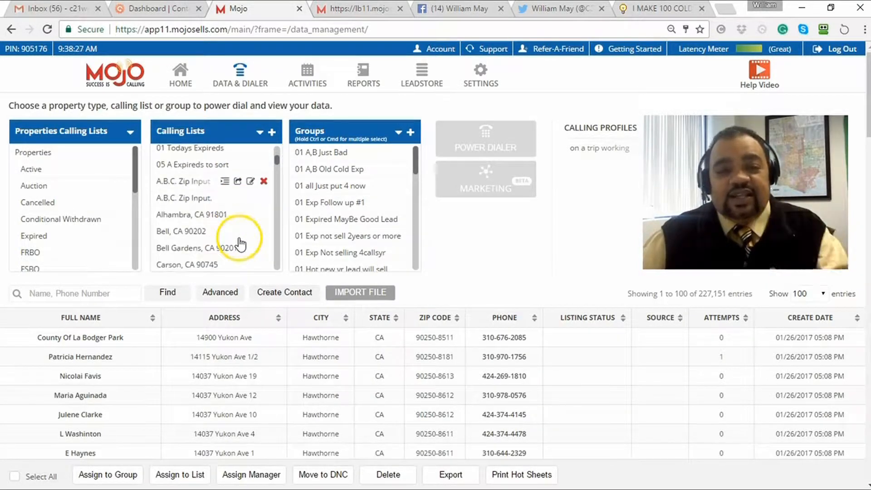
pyautogui.scroll(-3)
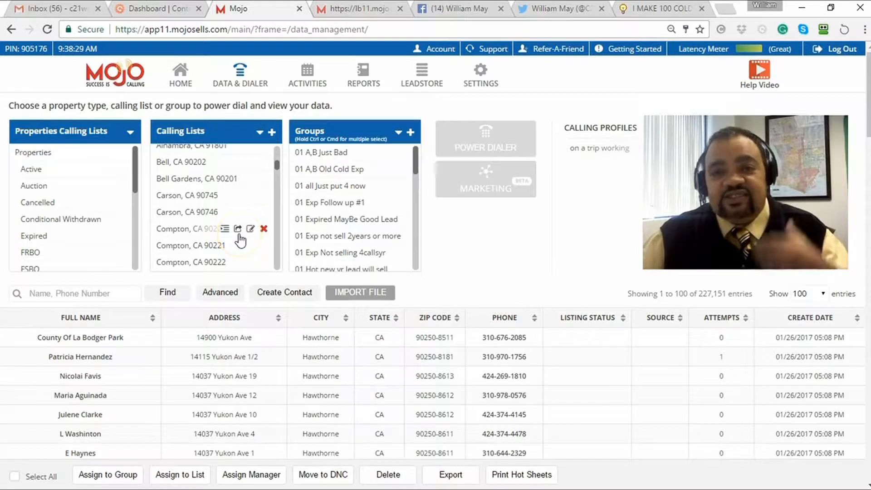
pyautogui.scroll(-3)
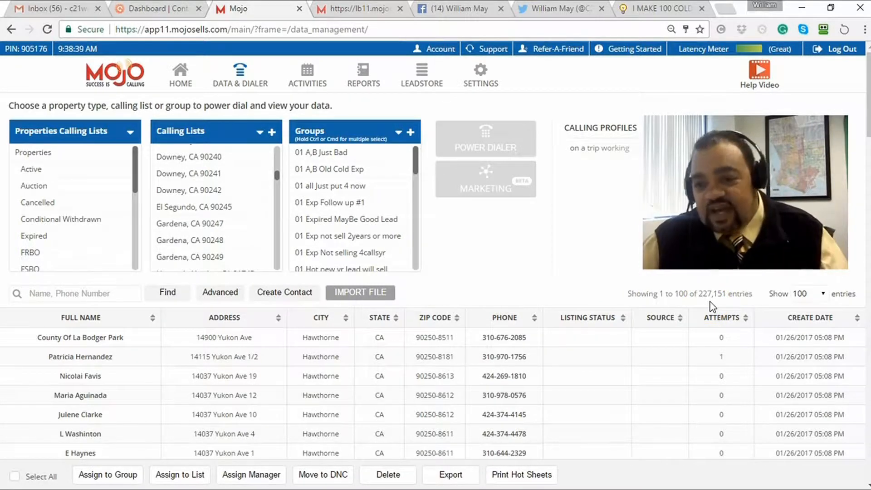
pyautogui.moveTo(754, 309)
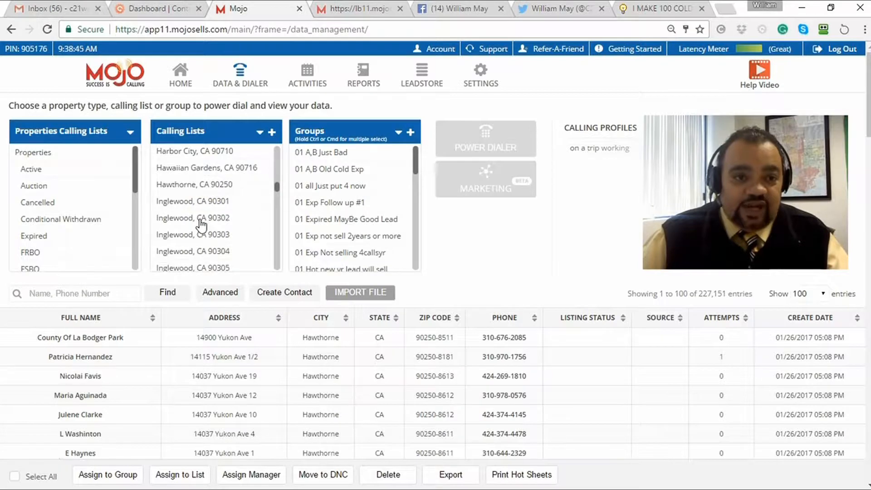
pyautogui.scroll(-3)
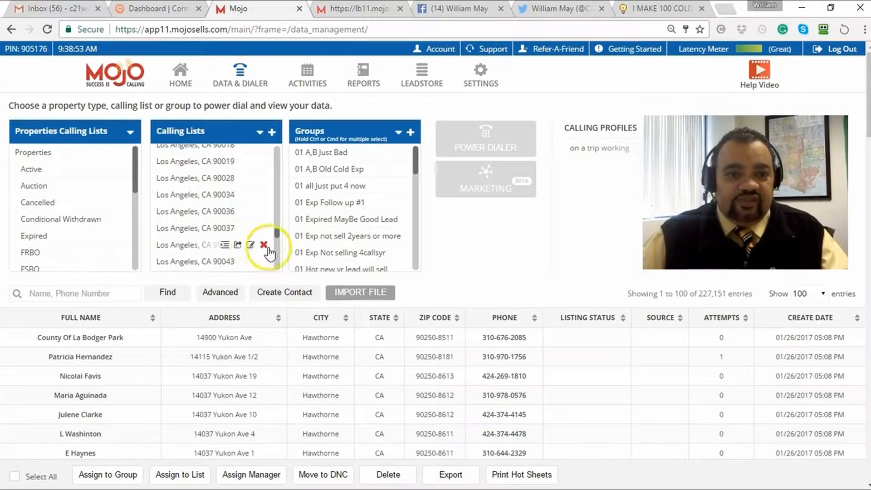
pyautogui.scroll(-3)
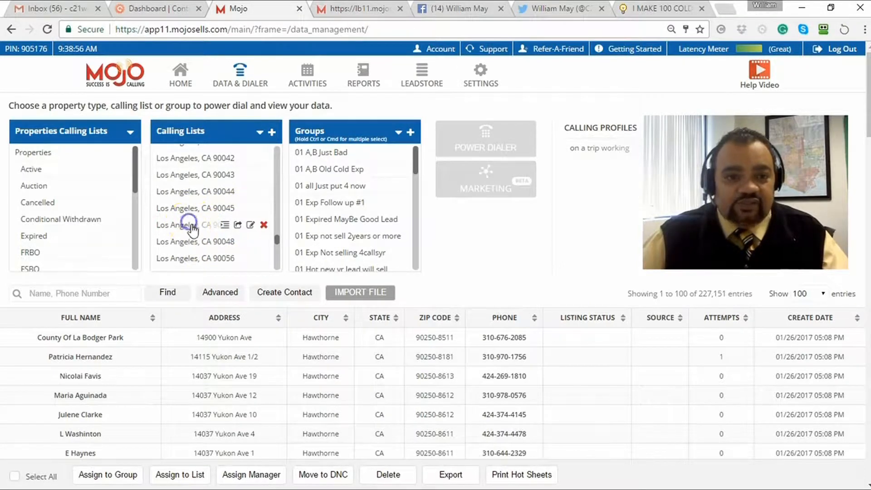
pyautogui.click(194, 224)
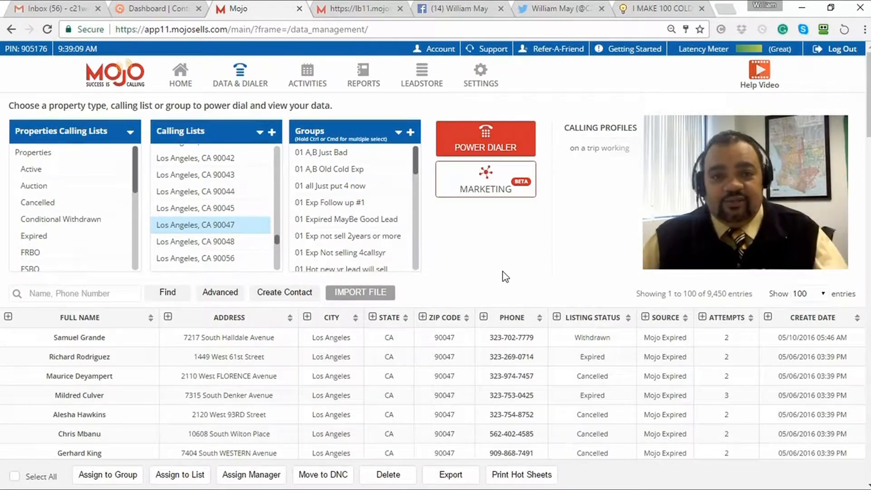
pyautogui.moveTo(264, 242)
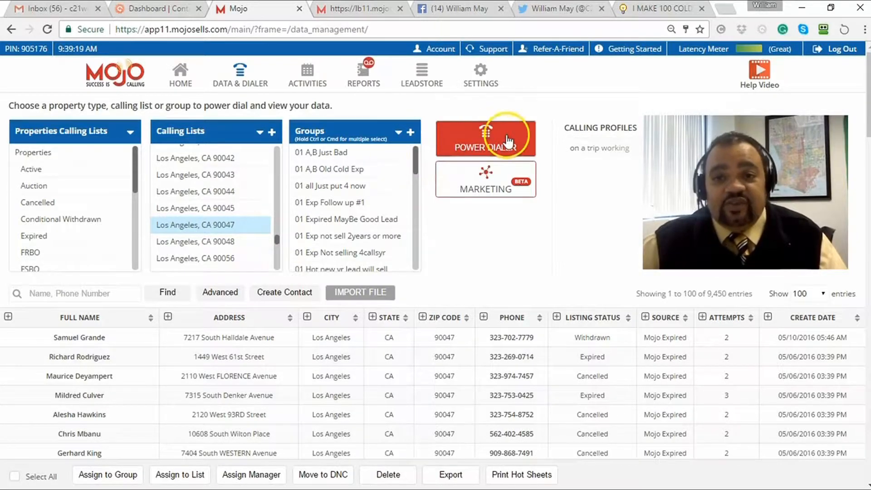
pyautogui.click(484, 136)
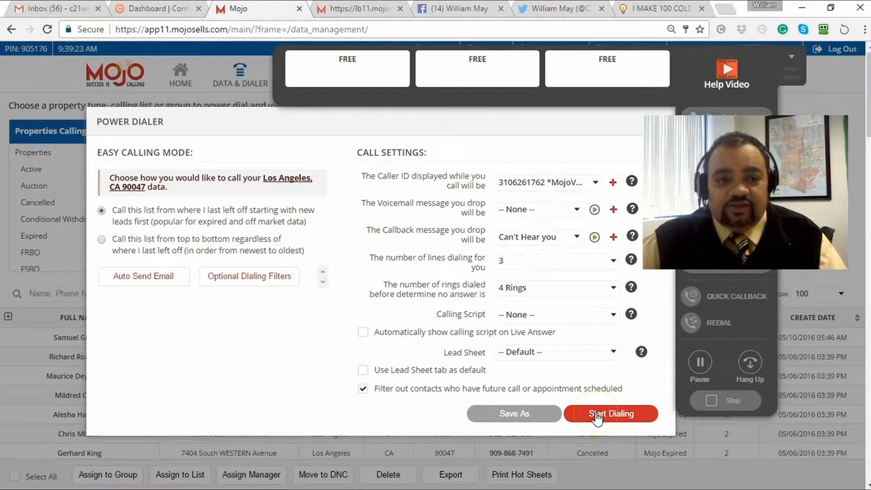
pyautogui.click(611, 413)
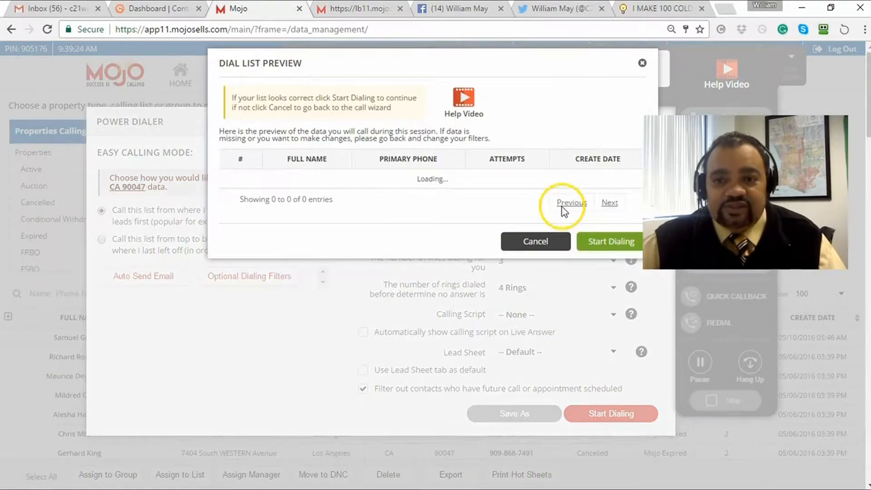
pyautogui.moveTo(599, 249)
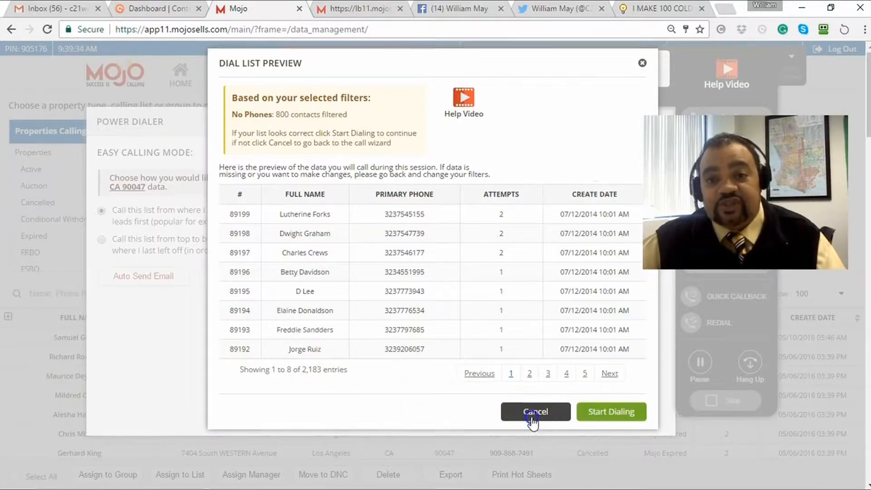
pyautogui.click(535, 412)
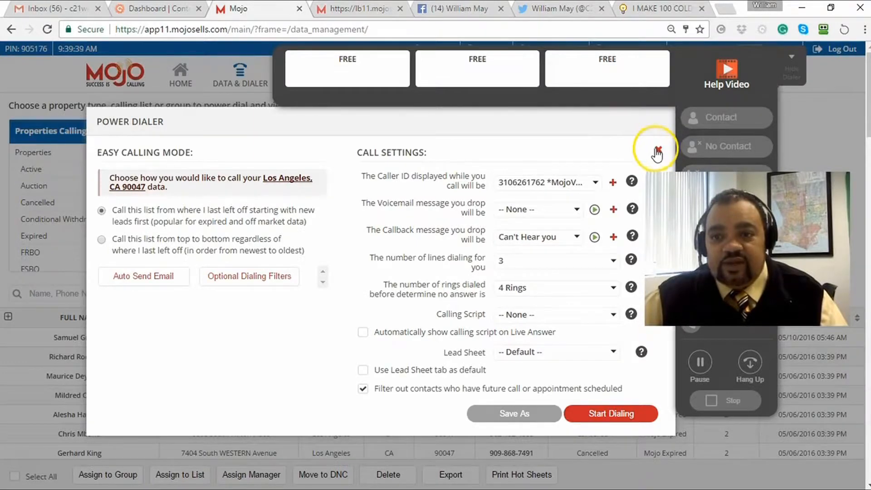
pyautogui.click(656, 152)
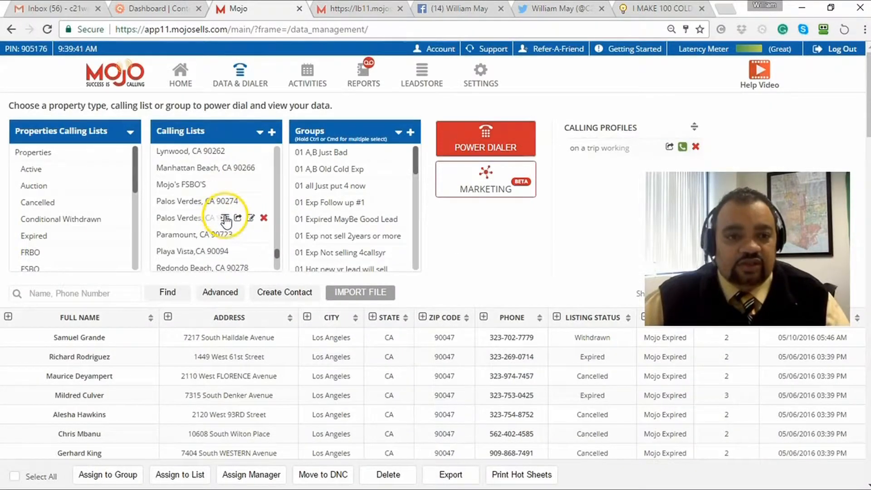
# Load Los Angeles, CA 90056, then Torrance, CA 90505, then Torrance, CA 90504 with its 840 contacts.
pyautogui.scroll(3)
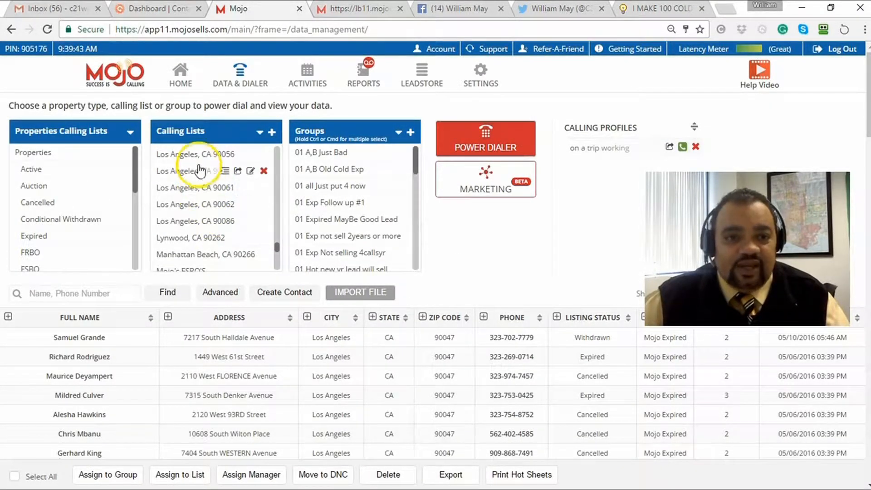
pyautogui.click(194, 154)
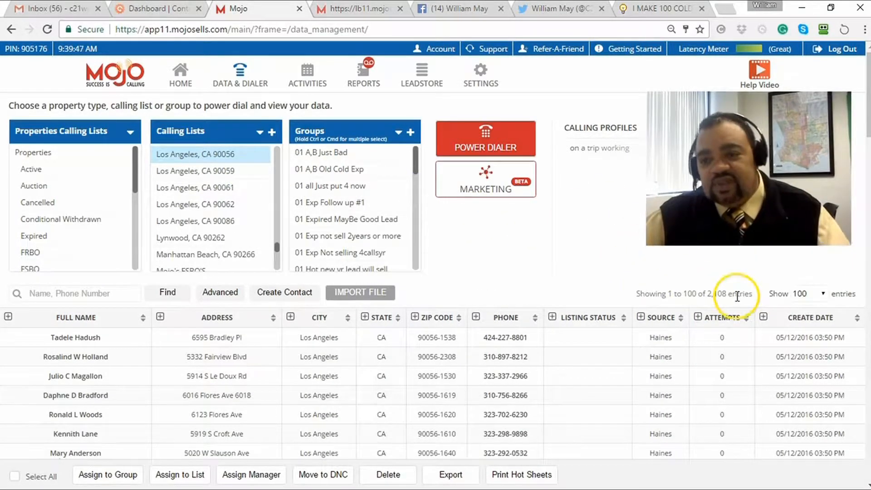
pyautogui.scroll(-3)
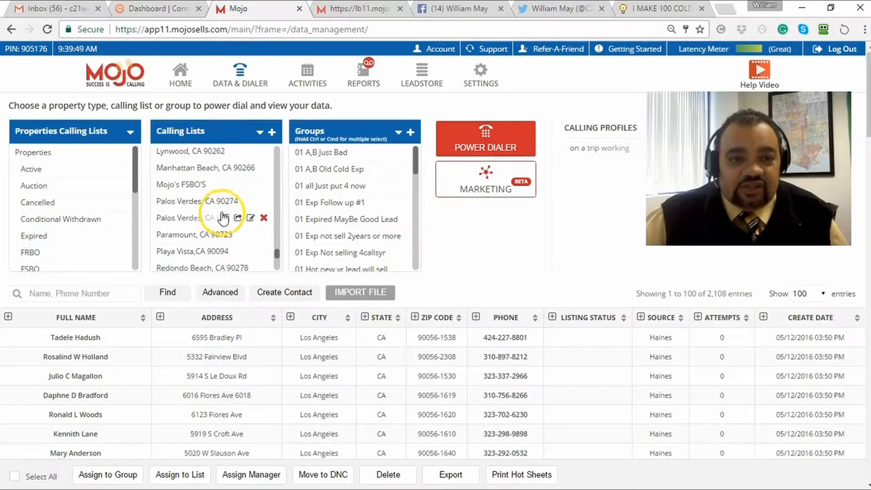
pyautogui.scroll(-3)
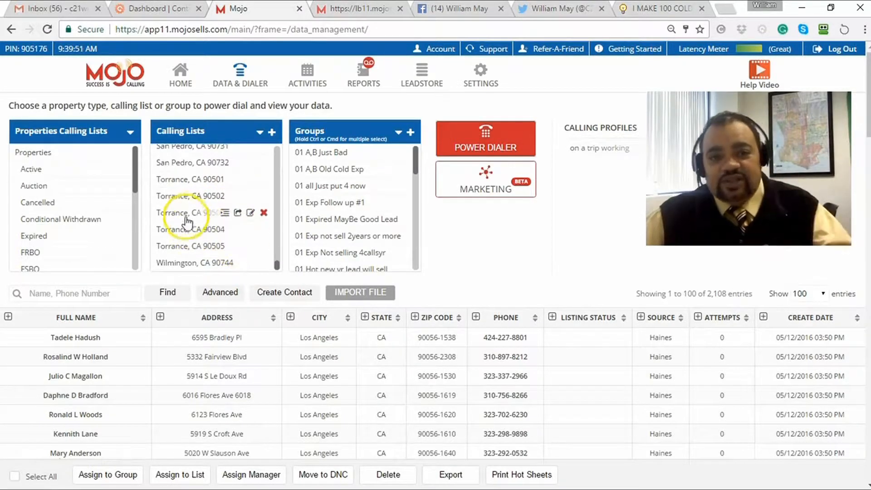
pyautogui.moveTo(189, 245)
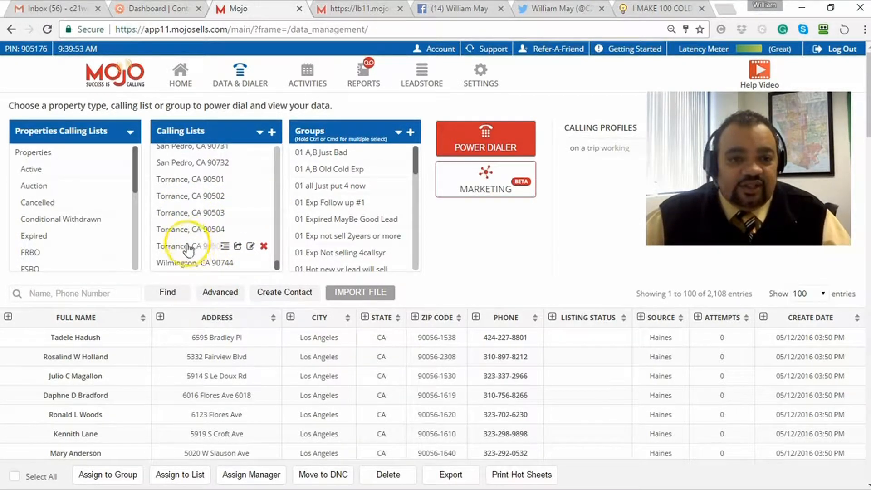
pyautogui.moveTo(455, 247)
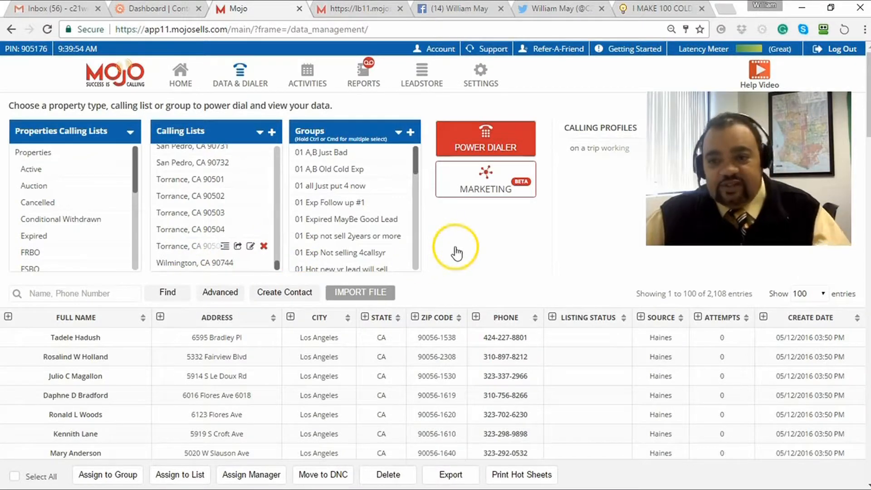
pyautogui.click(190, 246)
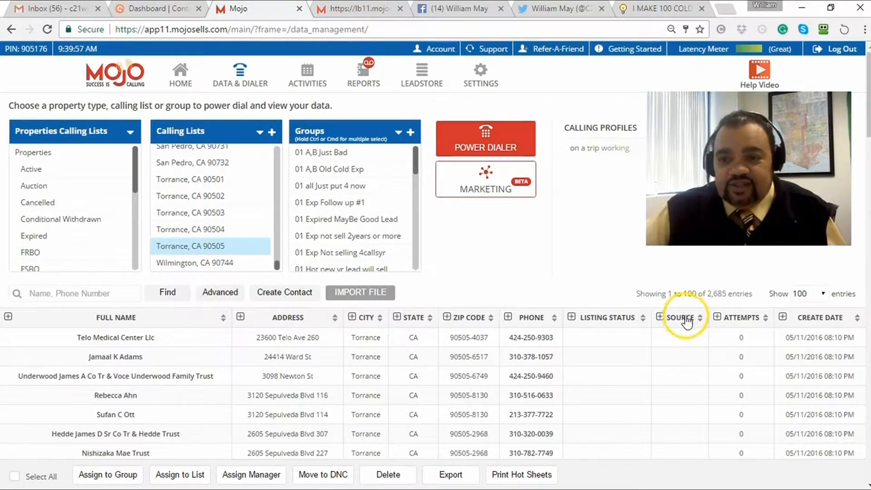
pyautogui.moveTo(593, 310)
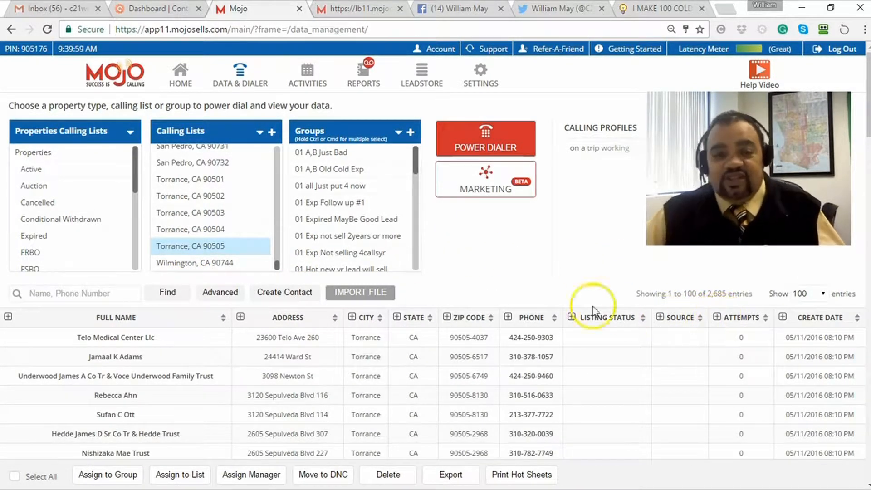
pyautogui.moveTo(251, 212)
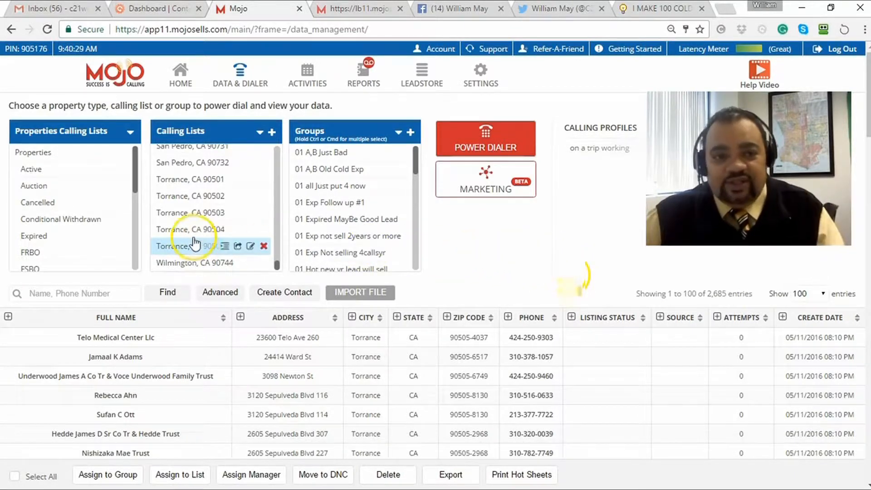
pyautogui.click(188, 229)
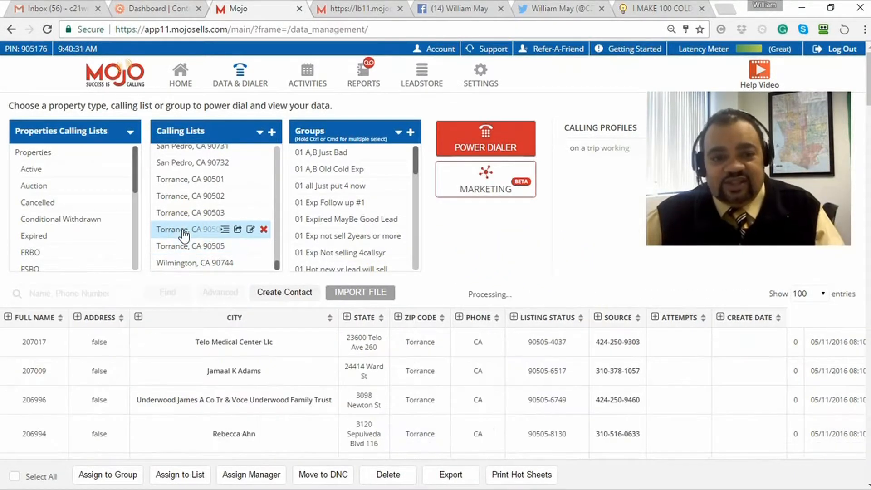
pyautogui.click(189, 229)
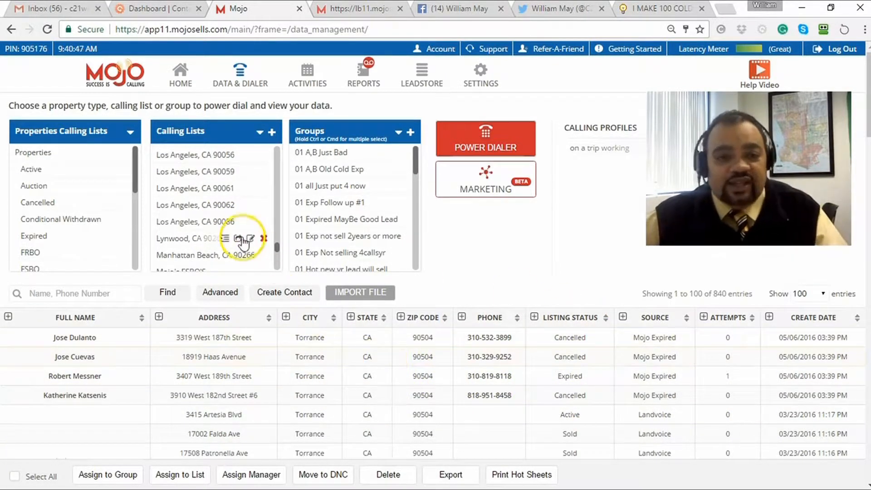
pyautogui.scroll(3)
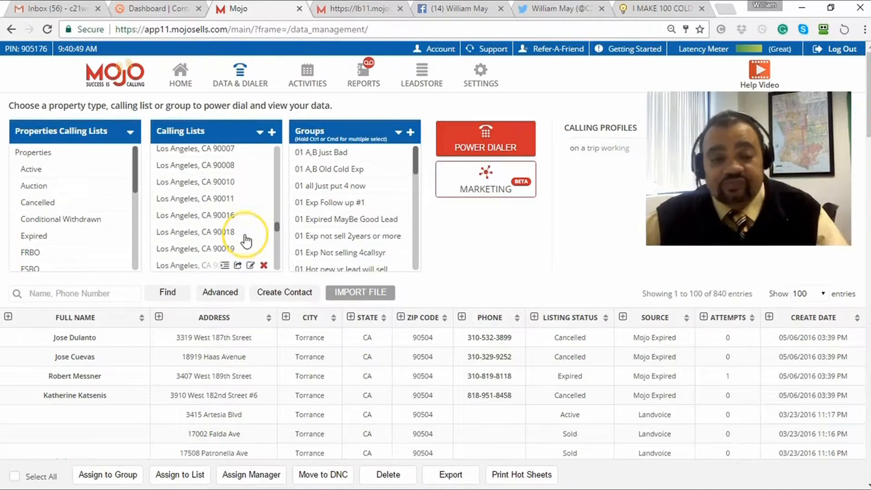
pyautogui.scroll(3)
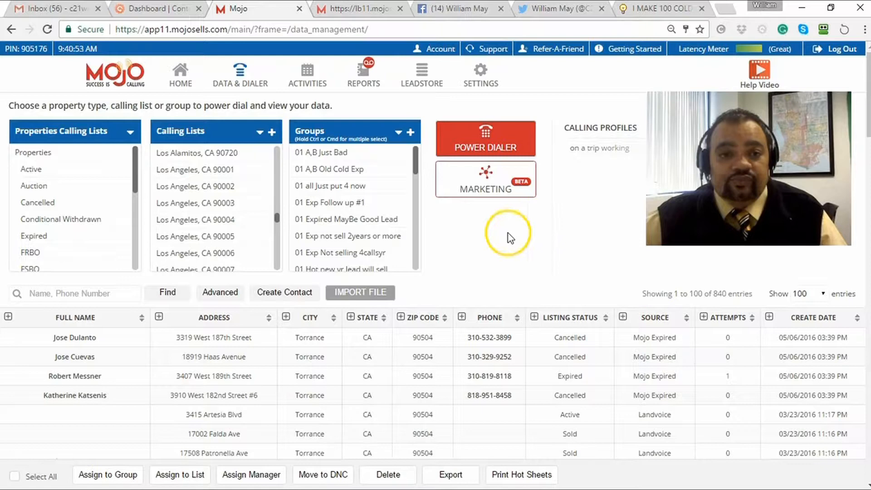
pyautogui.moveTo(445, 230)
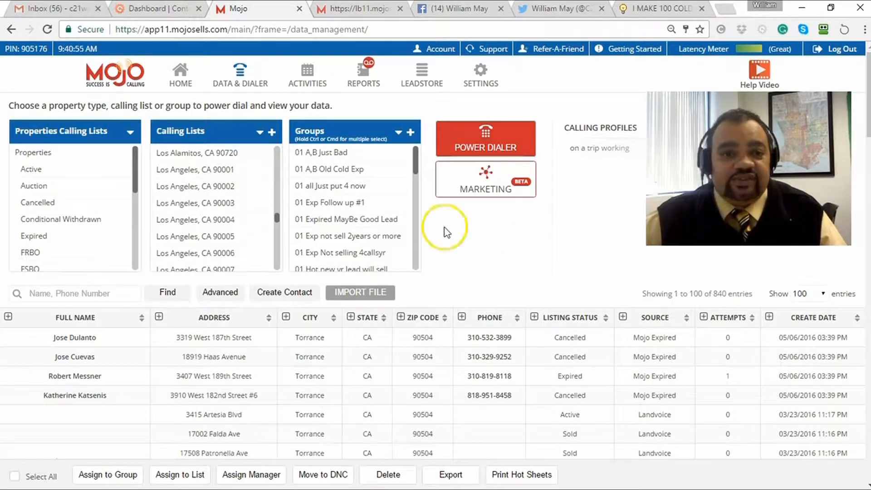
pyautogui.scroll(-3)
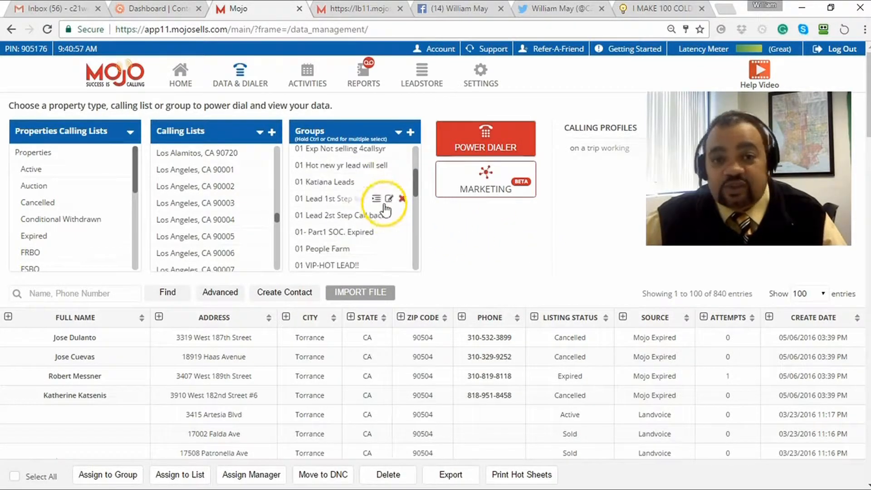
pyautogui.scroll(-3)
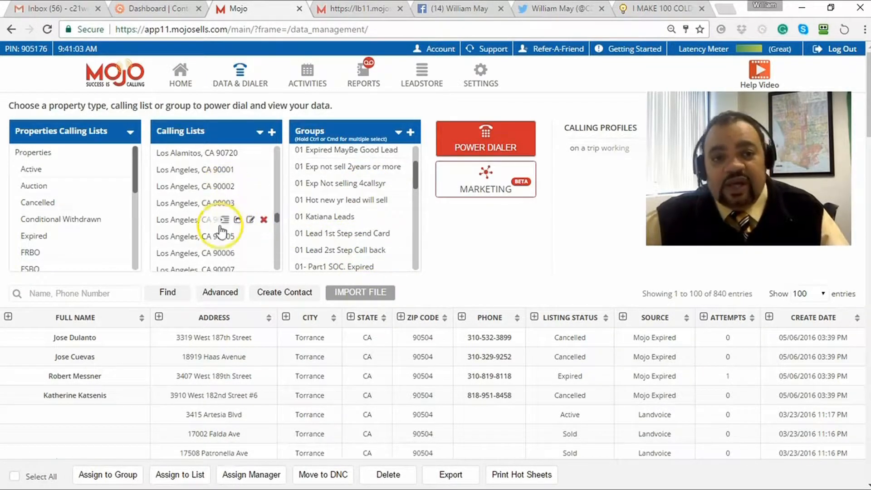
pyautogui.scroll(-3)
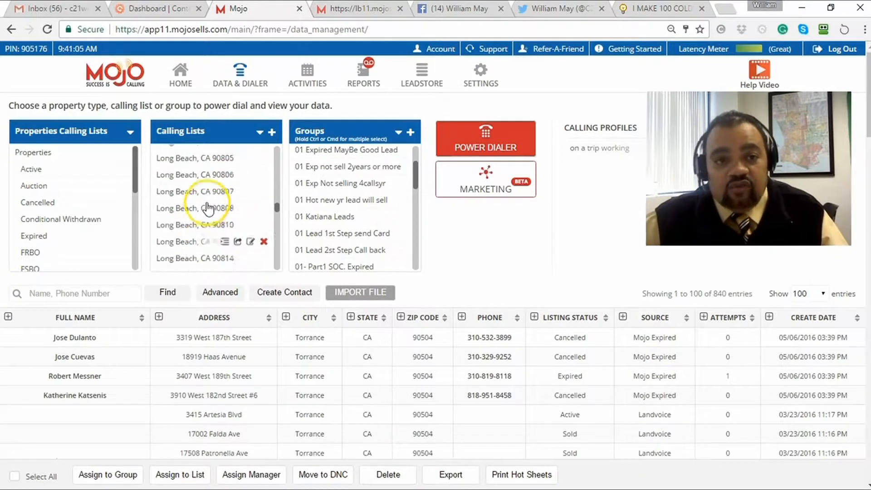
pyautogui.scroll(3)
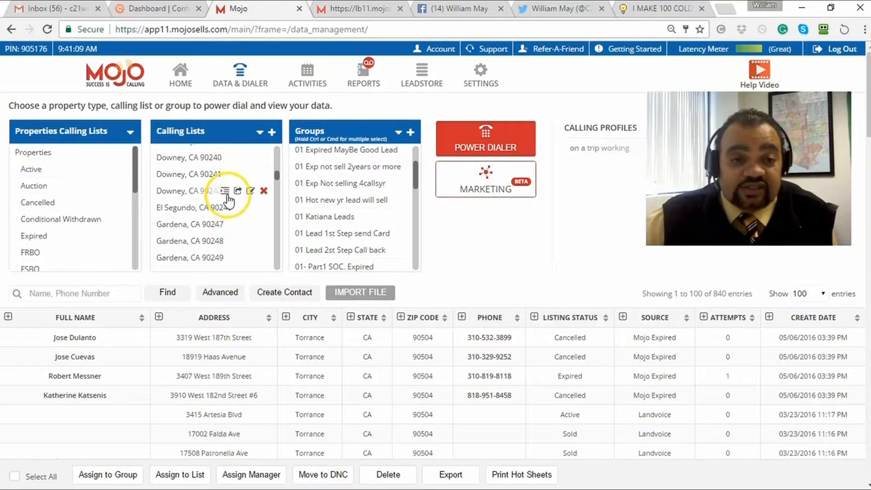
pyautogui.scroll(3)
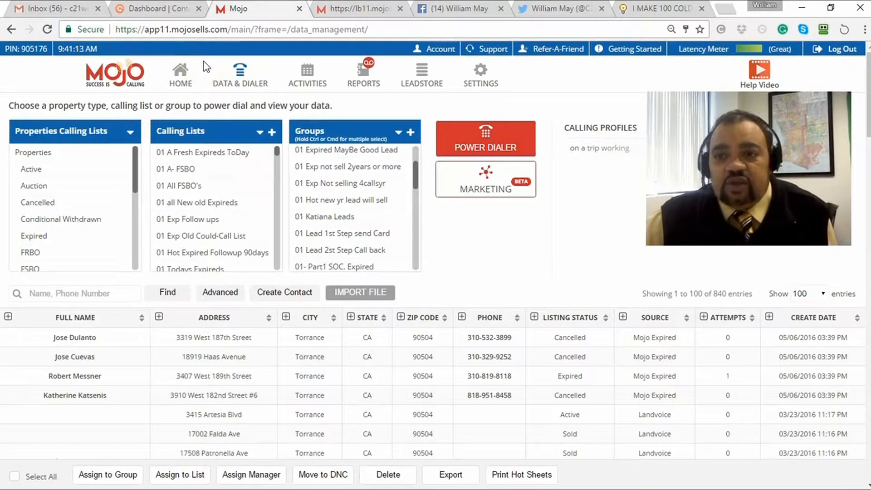
pyautogui.moveTo(269, 61)
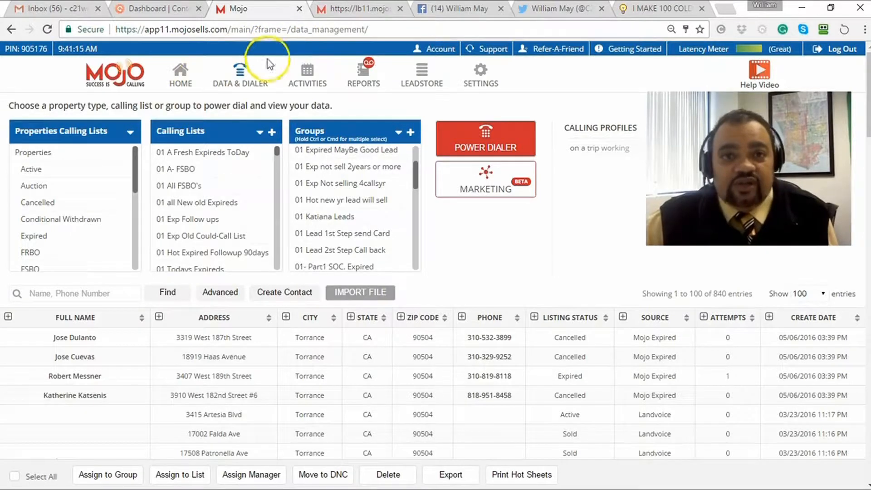
pyautogui.moveTo(478, 49)
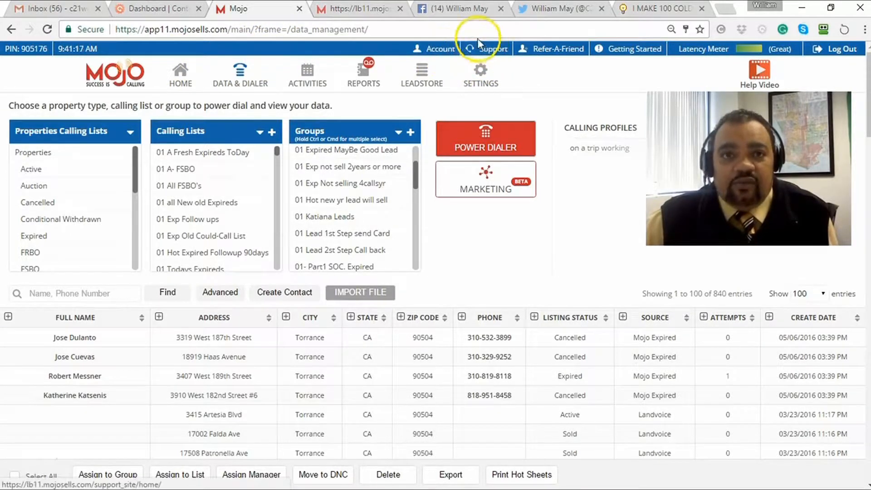
# Switch to the Agents Online cold-calling thread and read its first page.
pyautogui.click(655, 8)
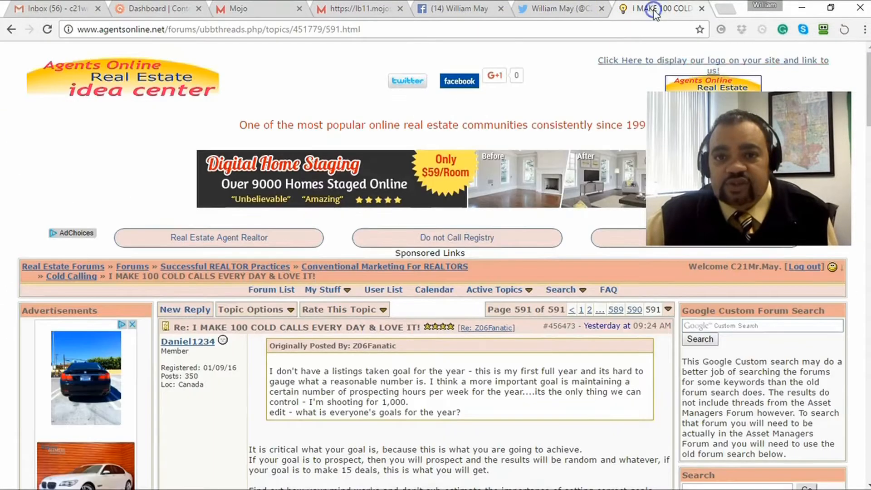
pyautogui.scroll(-3)
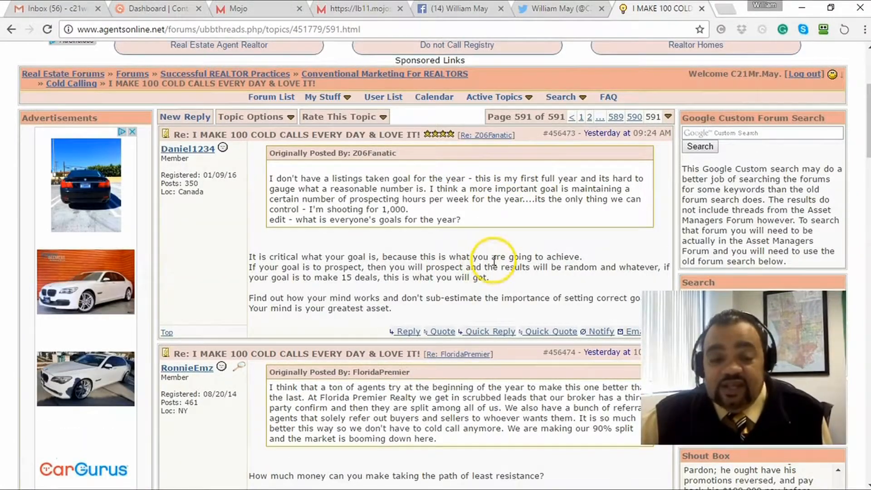
pyautogui.moveTo(558, 164)
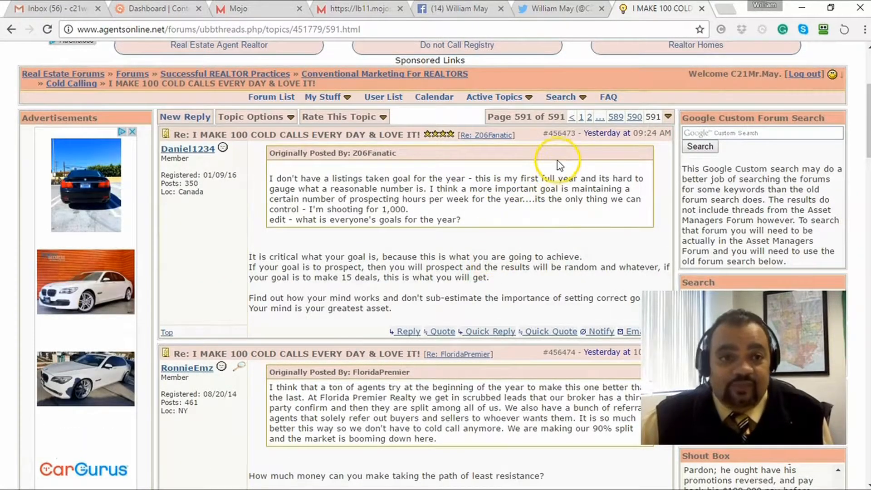
pyautogui.click(582, 117)
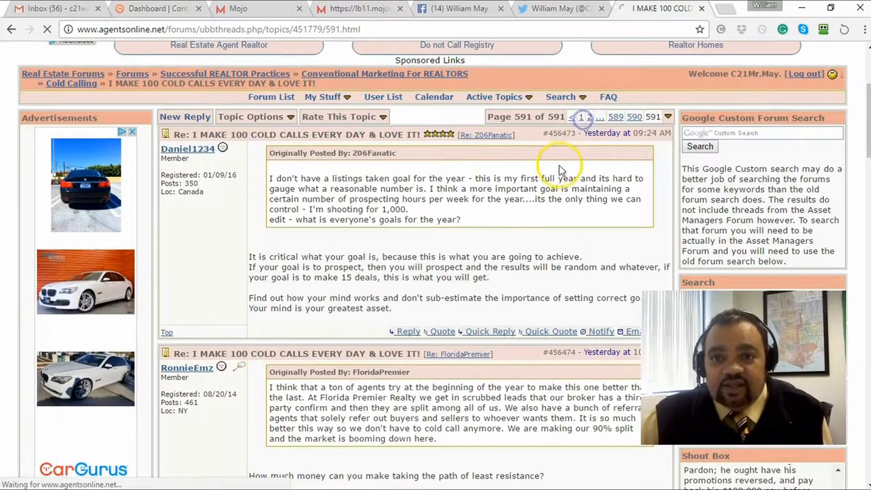
pyautogui.click(582, 117)
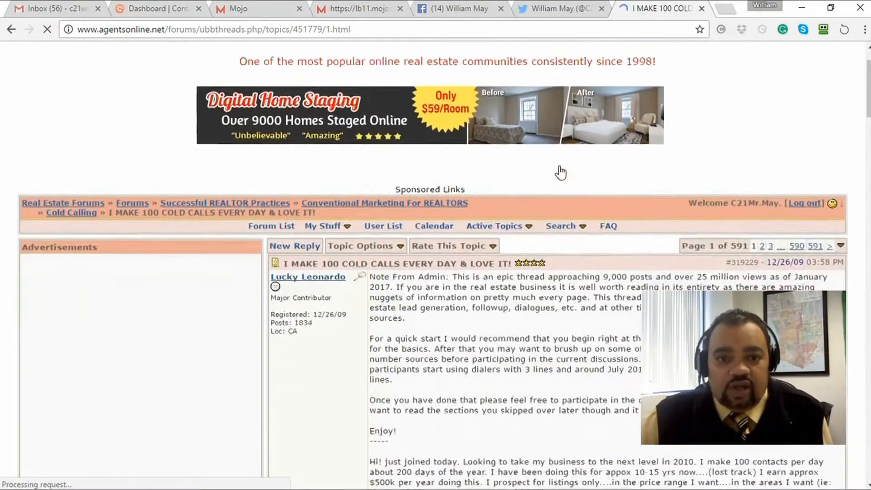
pyautogui.scroll(-3)
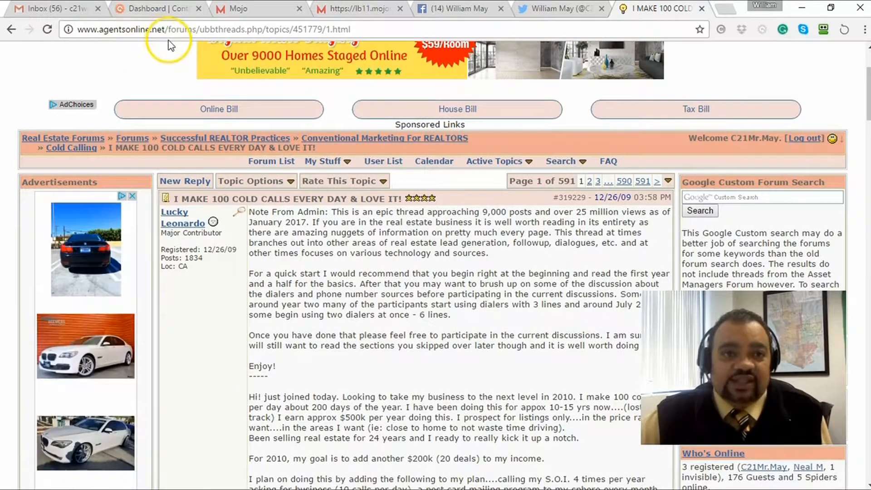
pyautogui.moveTo(298, 293)
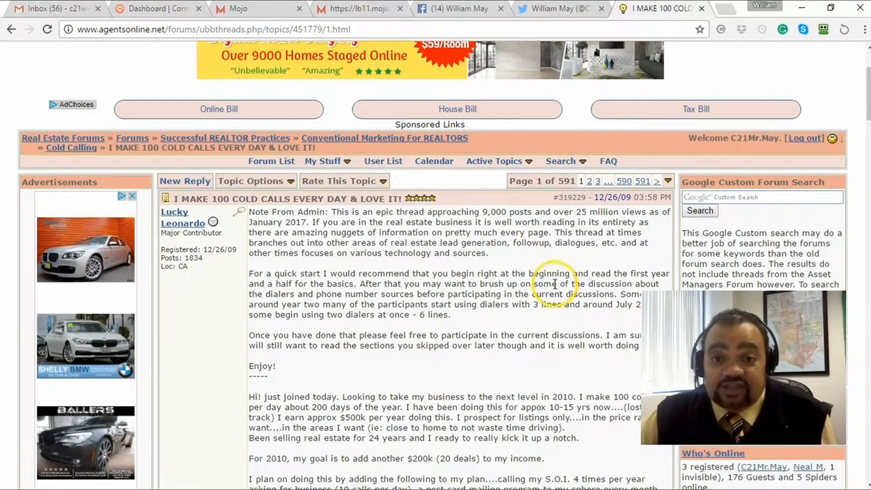
pyautogui.scroll(-3)
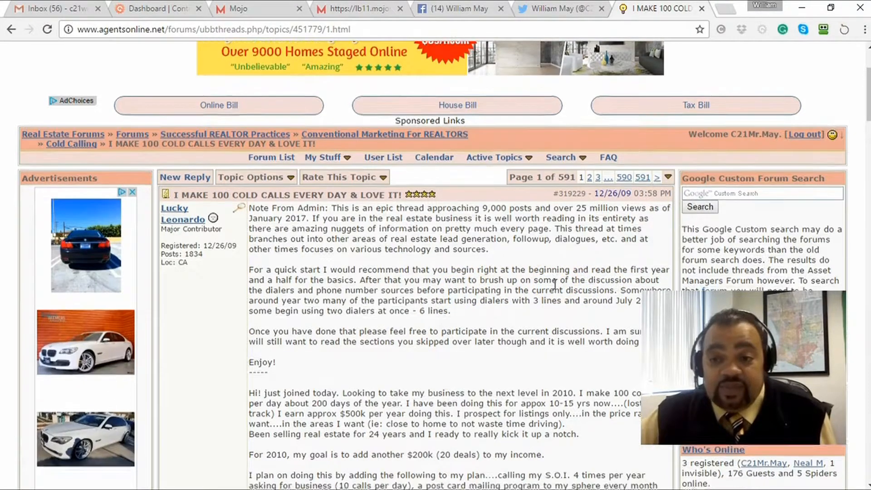
pyautogui.scroll(3)
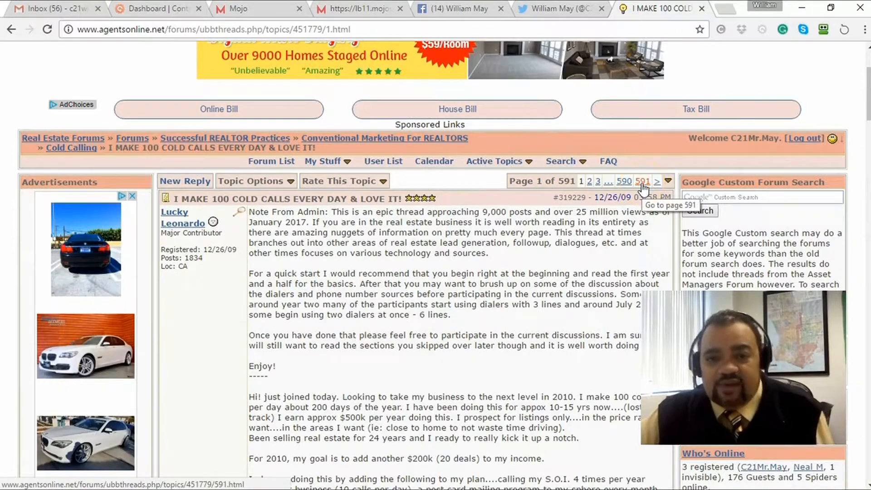
# Read the thread's last page, page 591, and switch back to the Mojo Dialer tab.
pyautogui.click(643, 182)
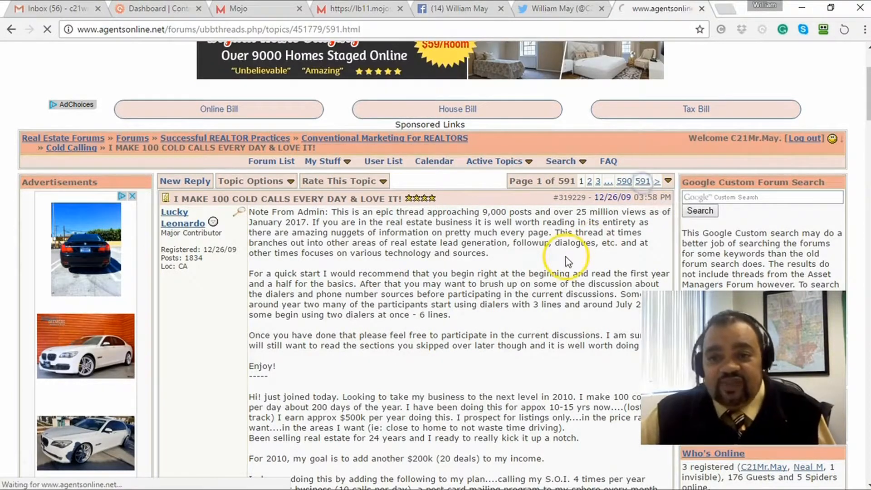
pyautogui.click(643, 181)
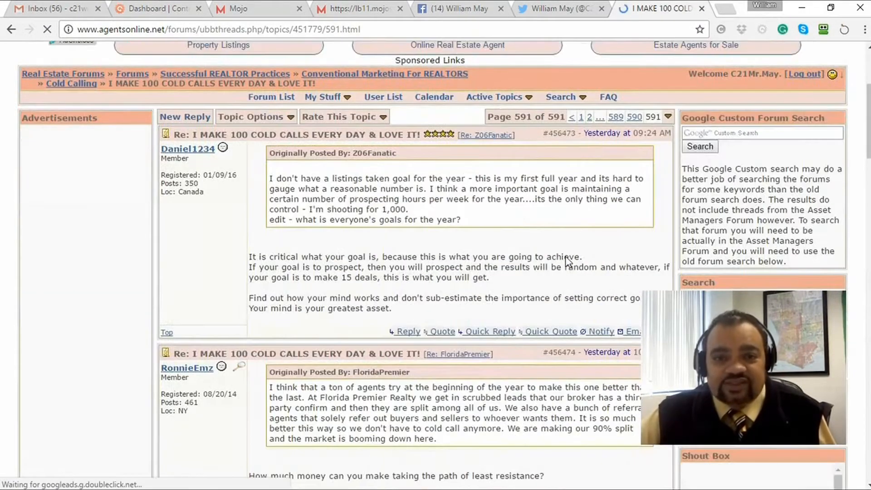
pyautogui.scroll(-3)
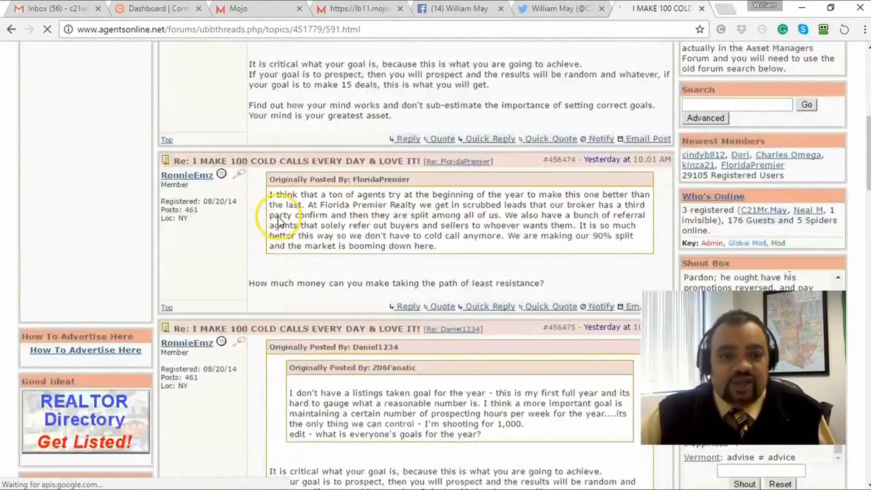
pyautogui.scroll(-3)
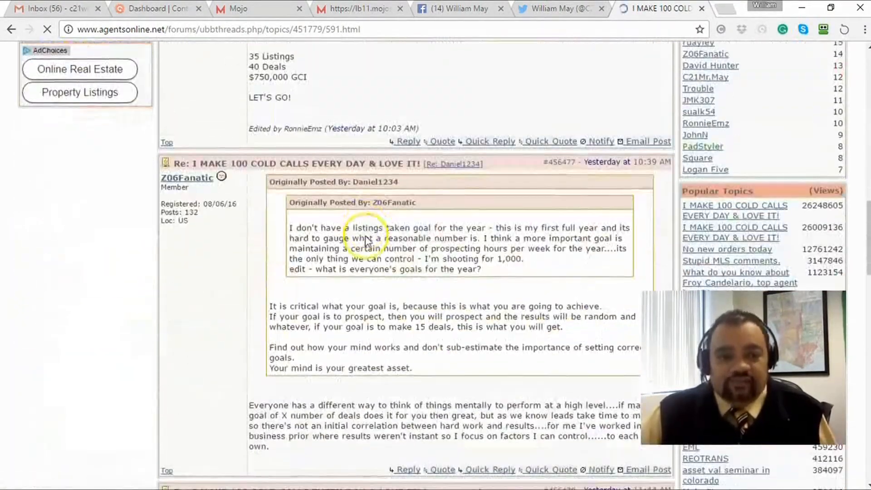
pyautogui.scroll(-3)
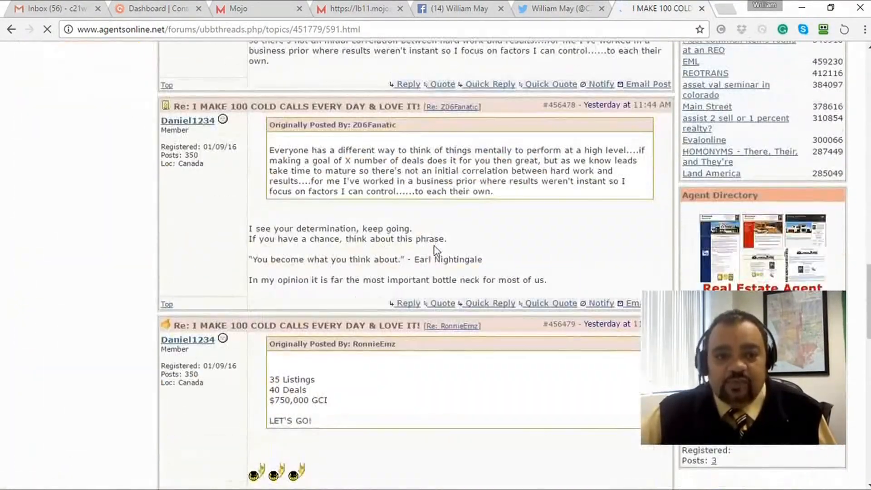
pyautogui.scroll(-3)
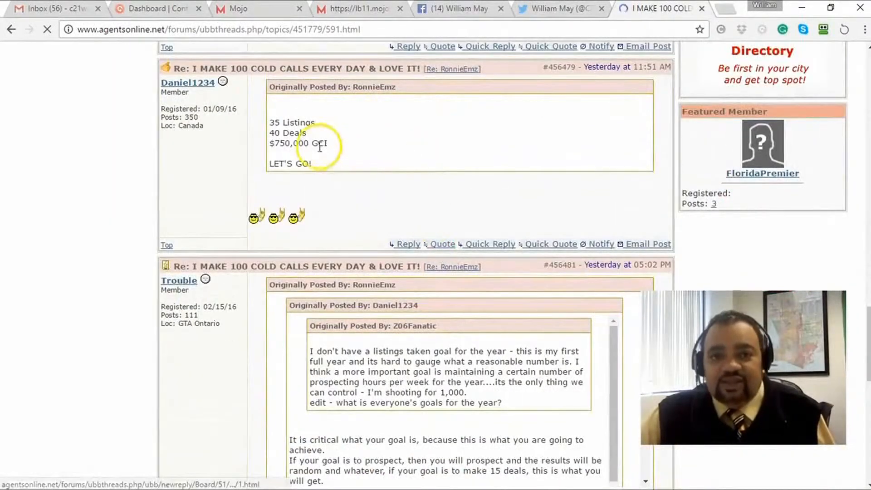
pyautogui.moveTo(320, 128)
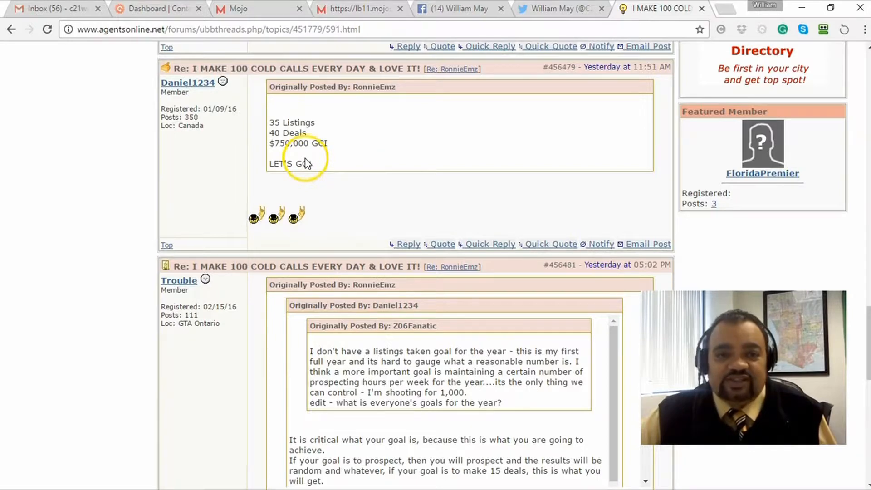
pyautogui.moveTo(257, 172)
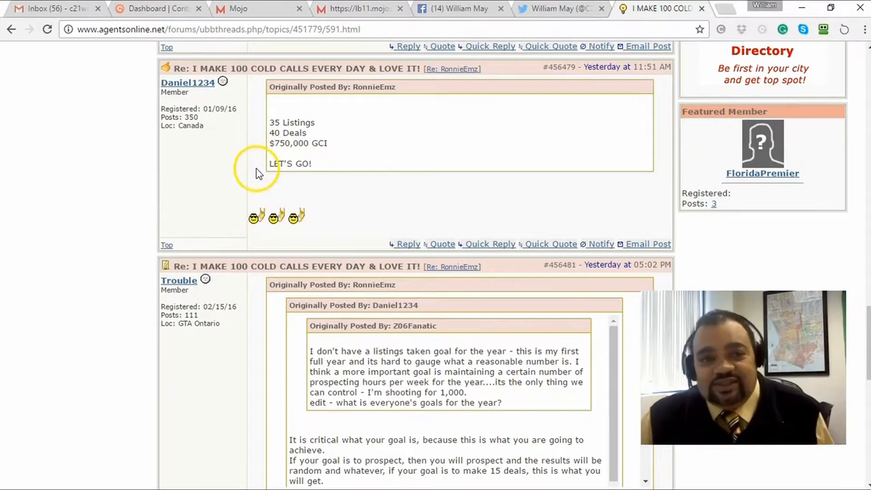
pyautogui.scroll(-3)
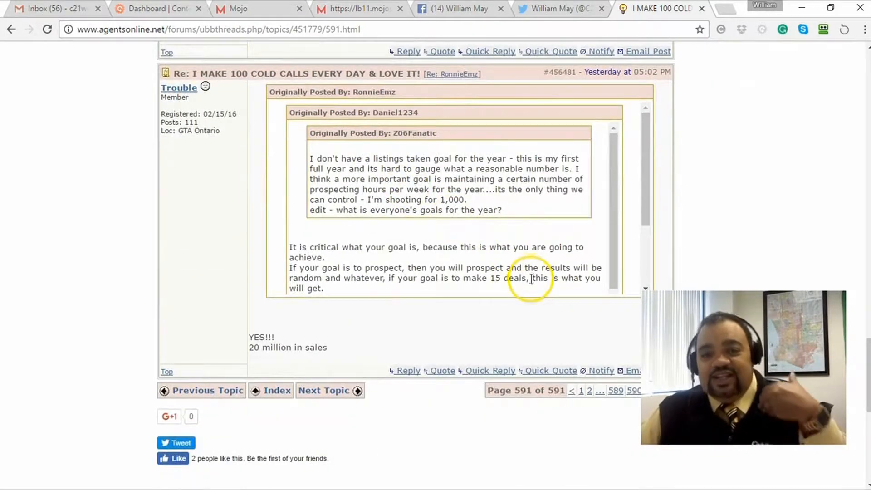
pyautogui.scroll(3)
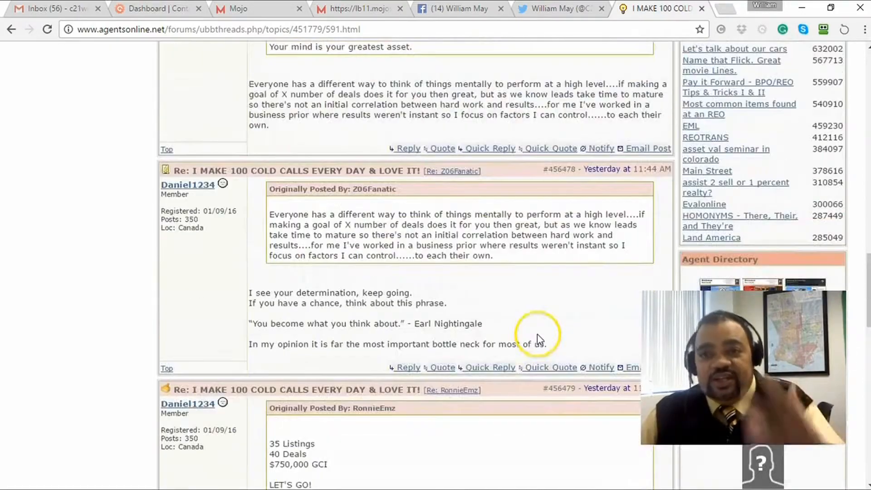
pyautogui.scroll(3)
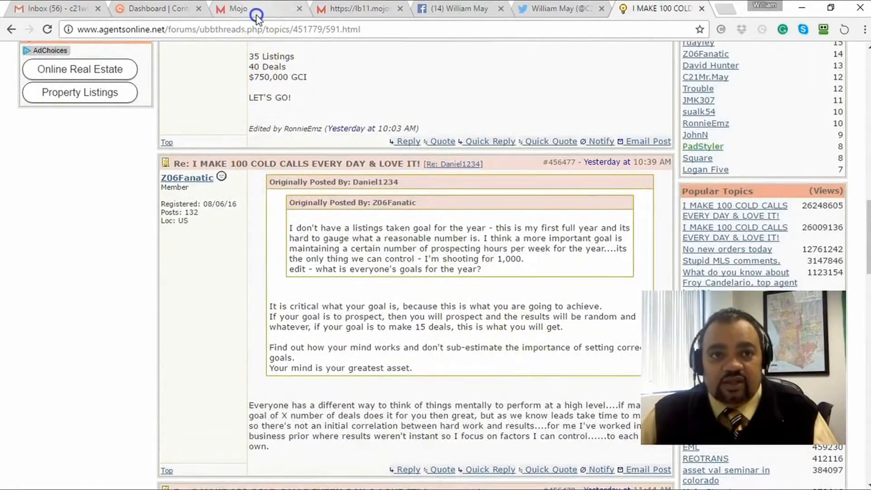
pyautogui.click(239, 8)
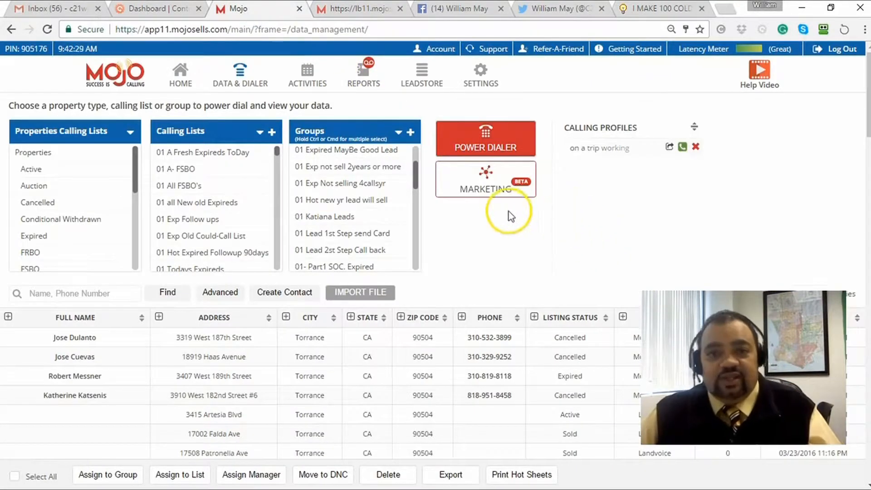
pyautogui.moveTo(544, 61)
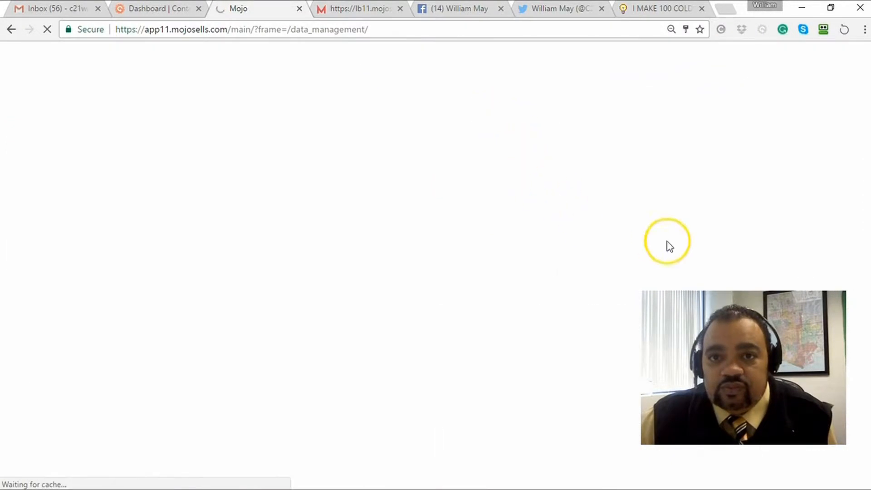
# Run the Call Detail Report for the Yesterday interval, showing 852 calls and 23 contacts.
pyautogui.click(363, 73)
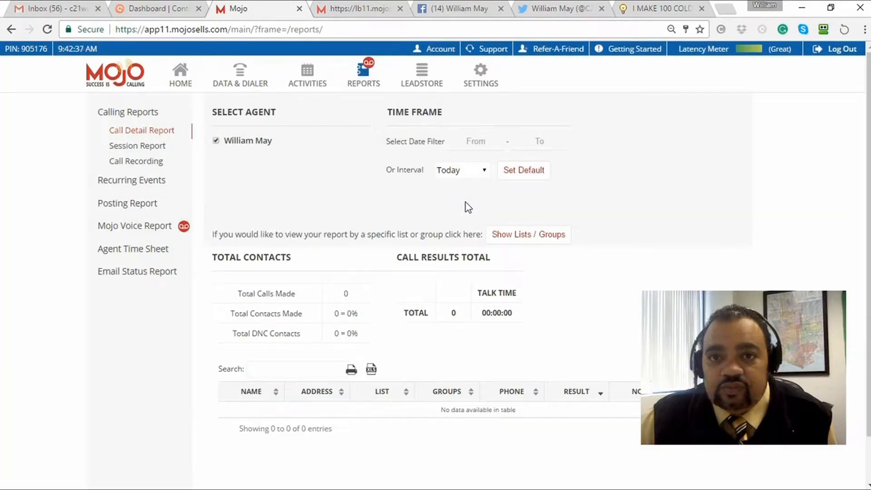
pyautogui.moveTo(624, 214)
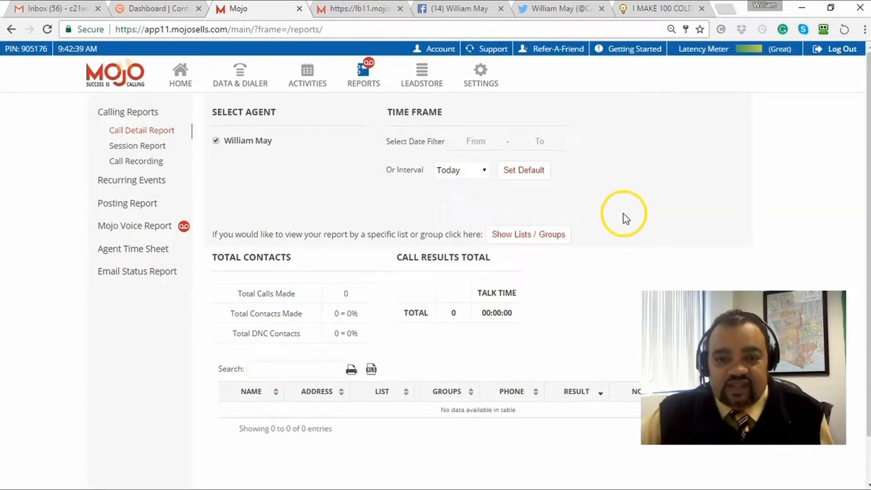
pyautogui.click(461, 170)
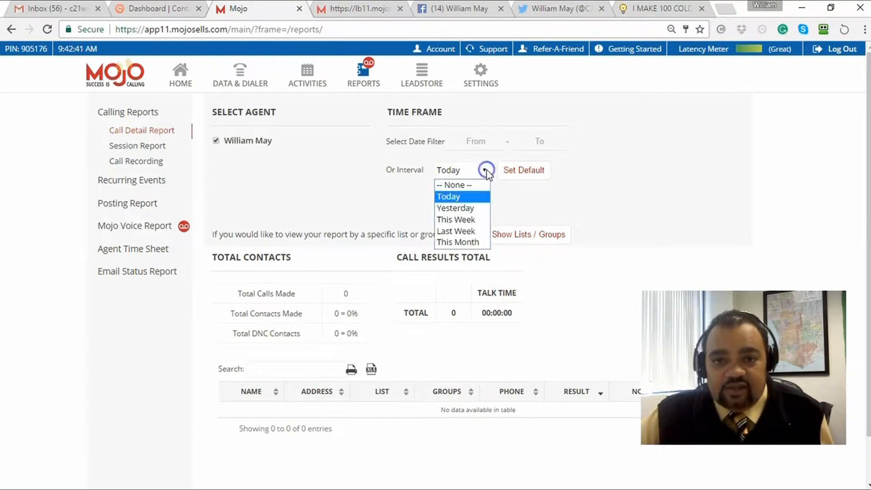
pyautogui.click(455, 207)
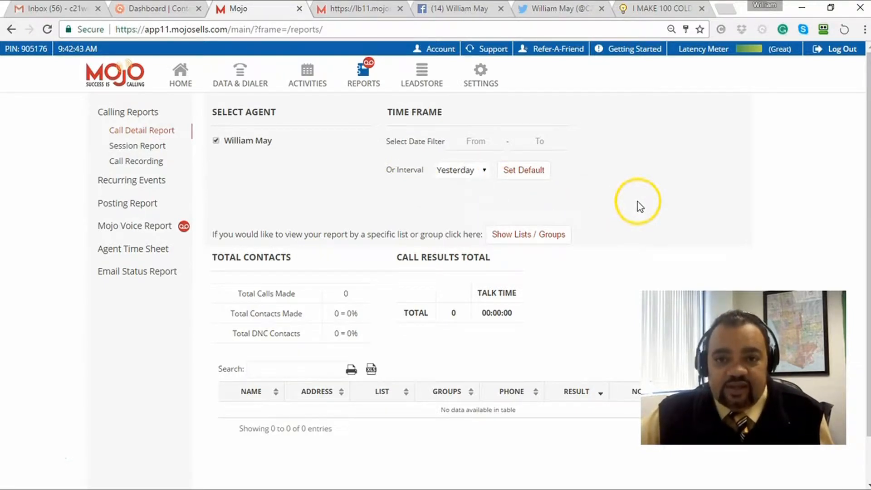
pyautogui.click(522, 170)
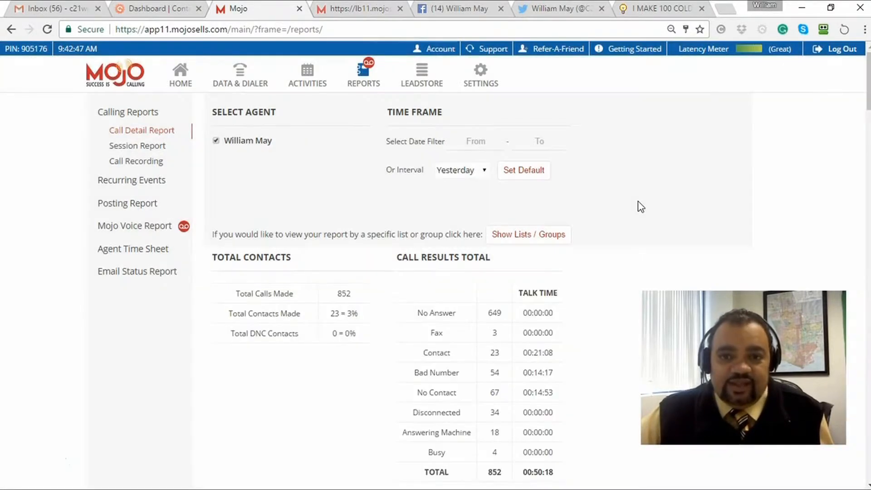
# Review the call results breakdown and start applying a 01/01/2017 start date.
pyautogui.scroll(-3)
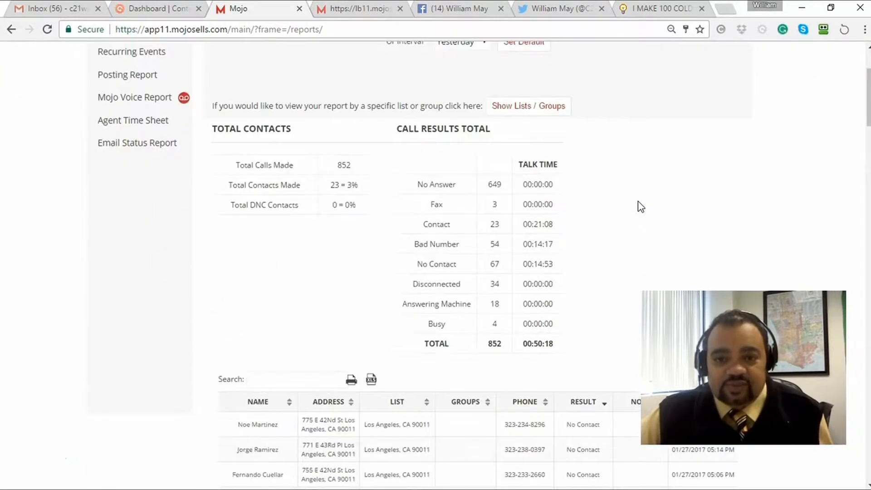
pyautogui.click(343, 165)
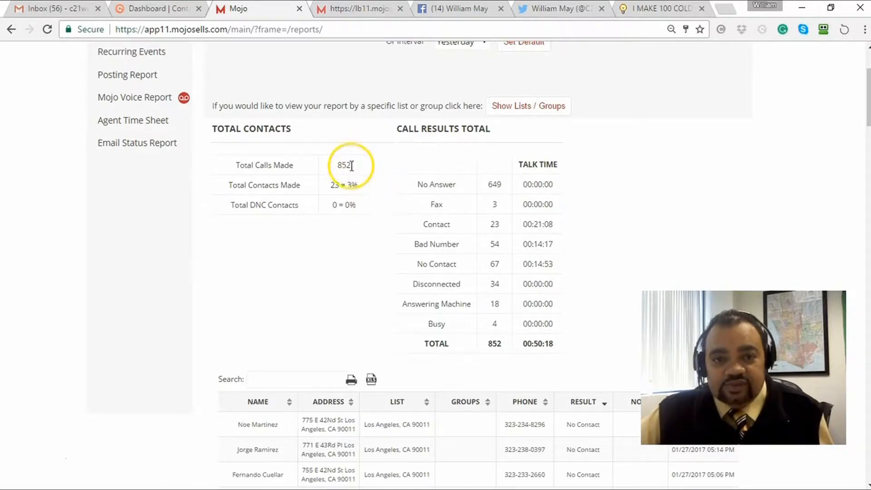
pyautogui.scroll(3)
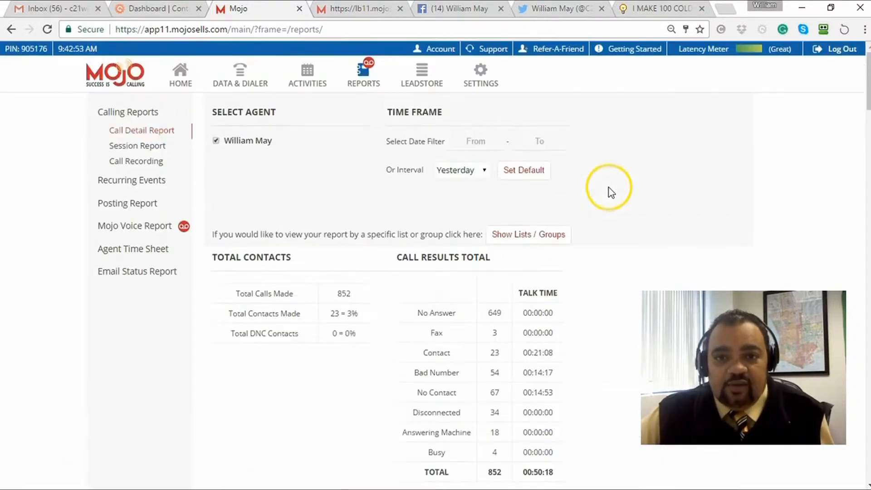
pyautogui.click(475, 140)
pyautogui.write('01/01/2017')
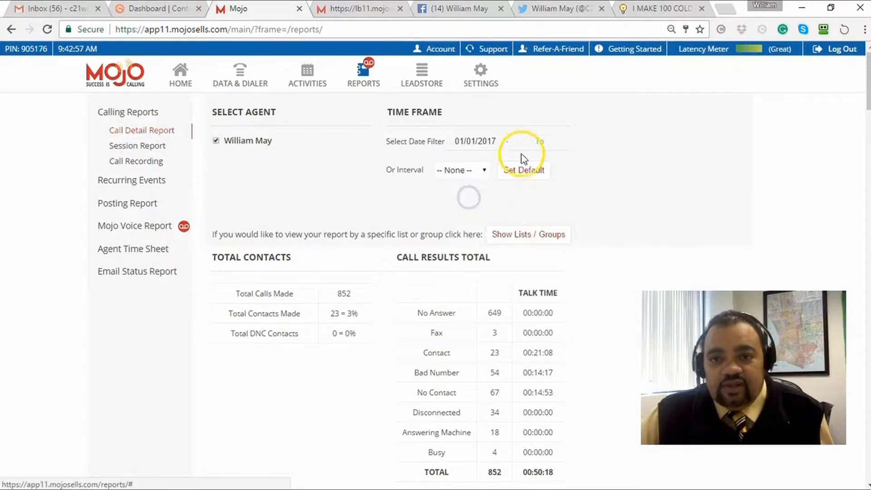
# Set the To date to 01/28/2017, running the report at 26,266 calls and 1,692 contacts.
pyautogui.click(539, 141)
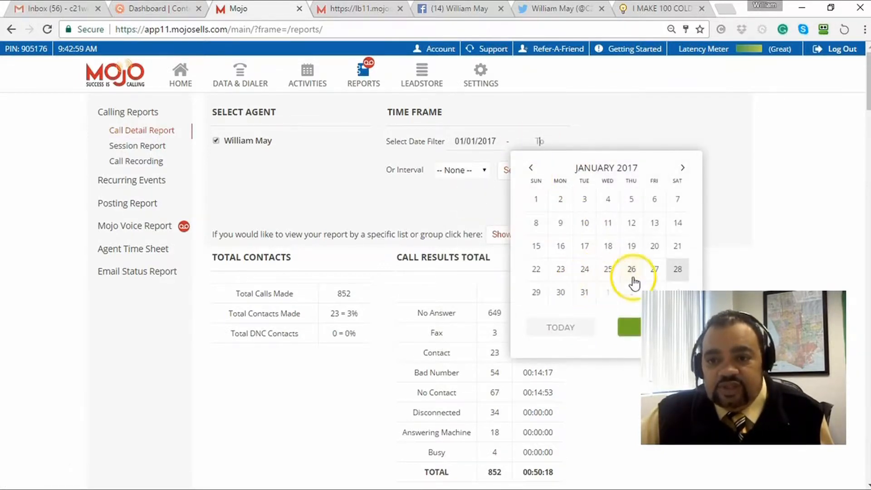
pyautogui.click(677, 270)
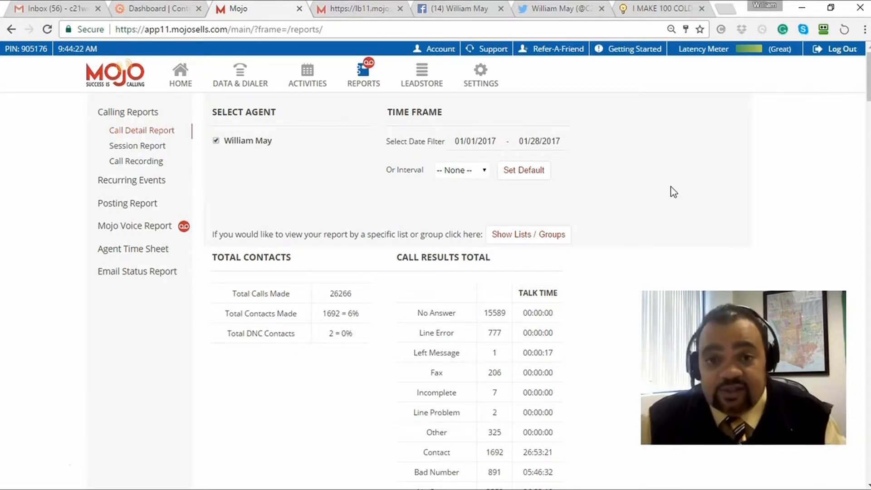
pyautogui.scroll(-3)
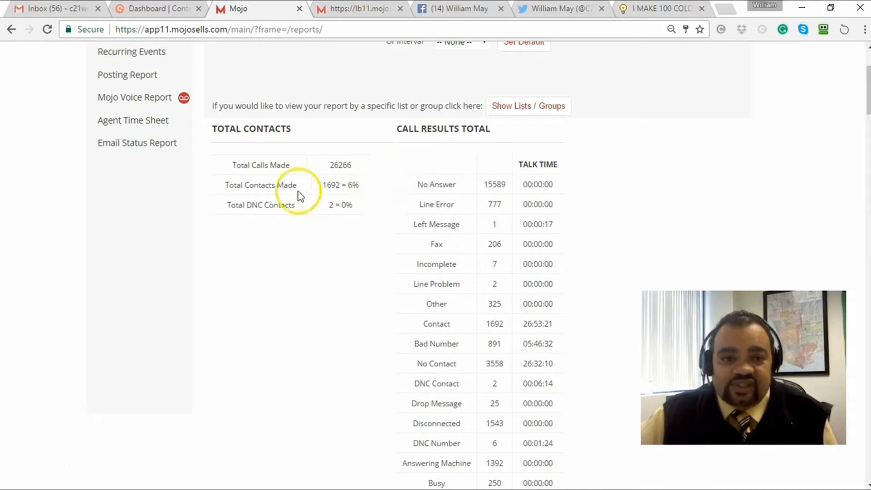
pyautogui.moveTo(370, 196)
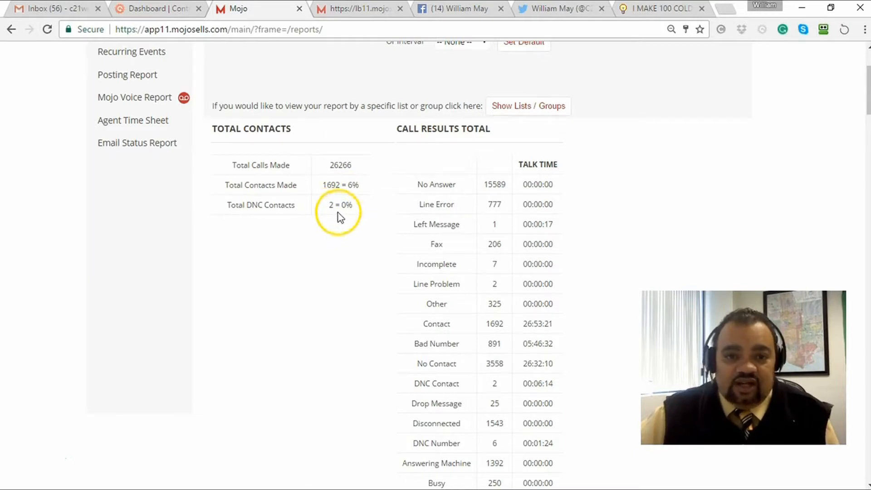
pyautogui.scroll(-3)
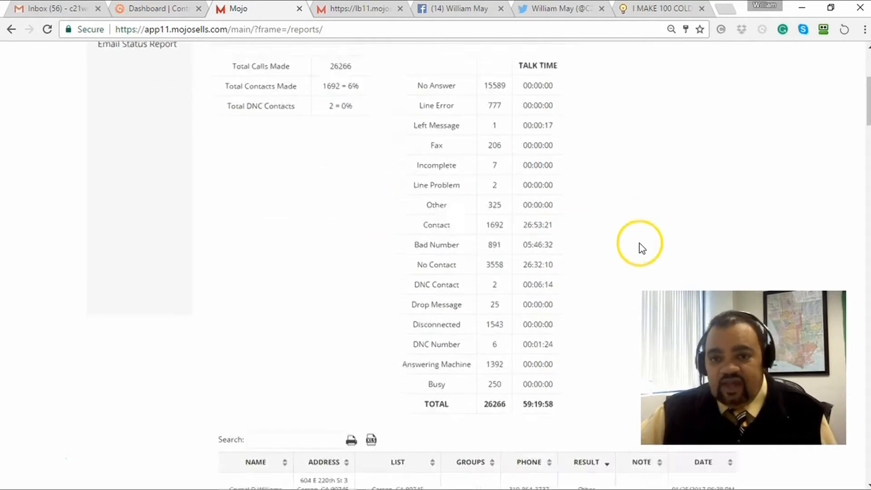
pyautogui.scroll(3)
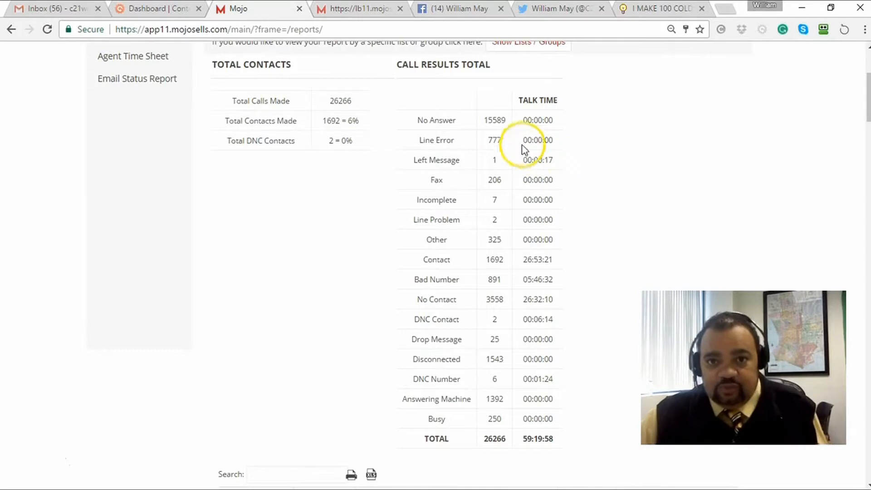
pyautogui.moveTo(557, 432)
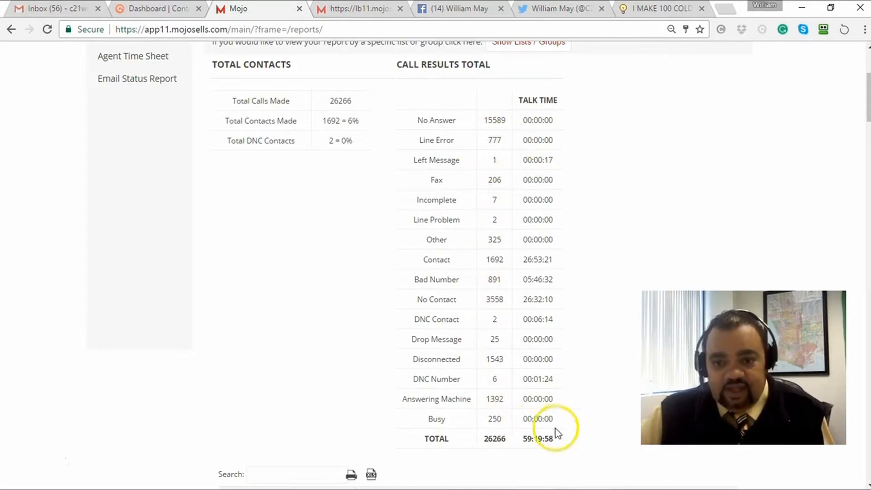
pyautogui.moveTo(594, 382)
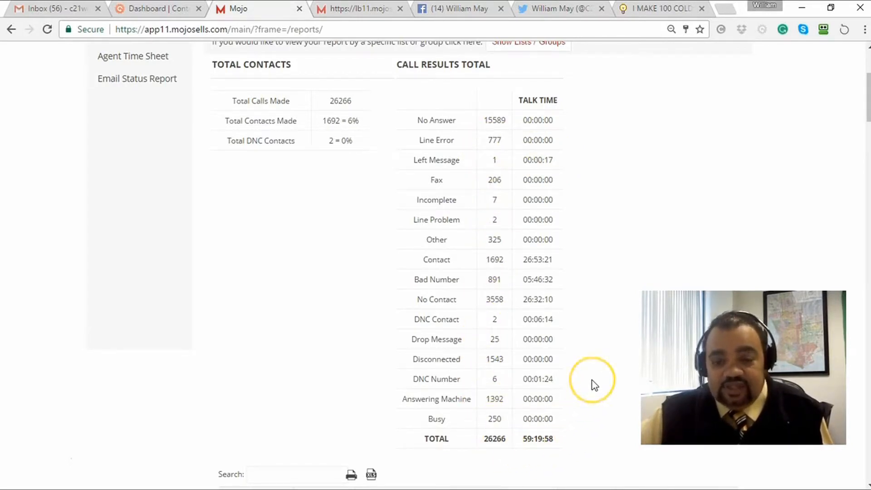
pyautogui.scroll(3)
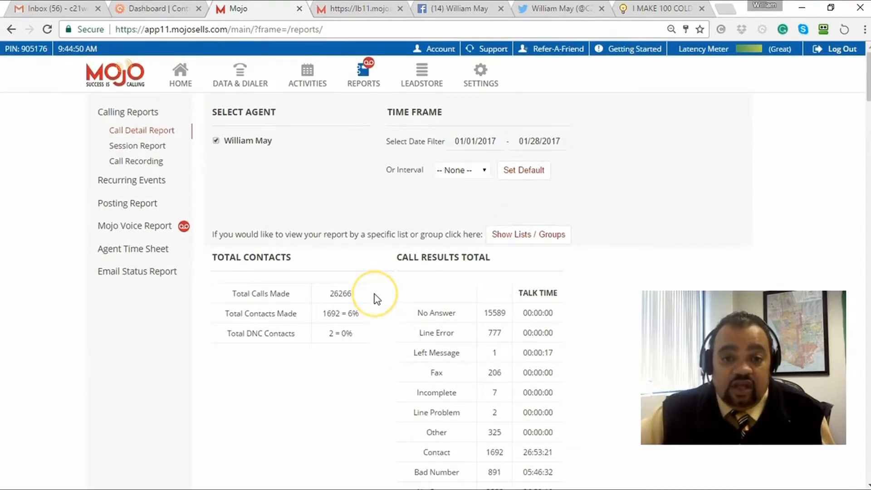
pyautogui.moveTo(377, 298)
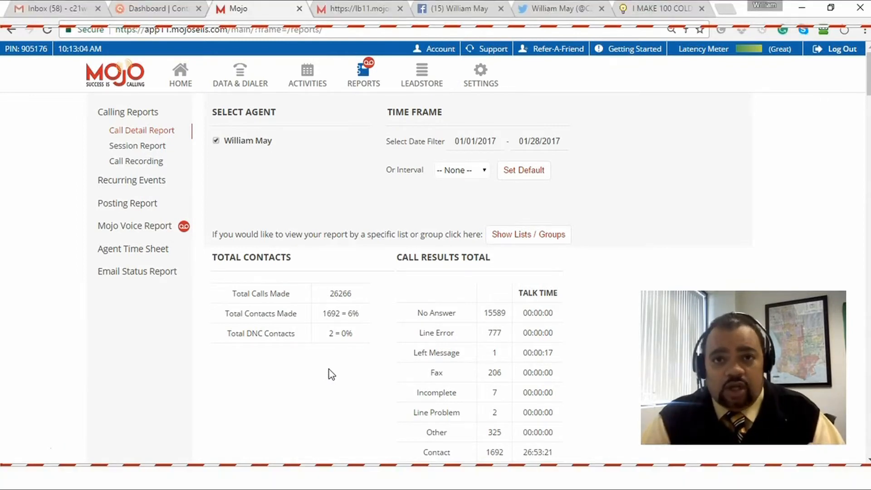
pyautogui.scroll(-3)
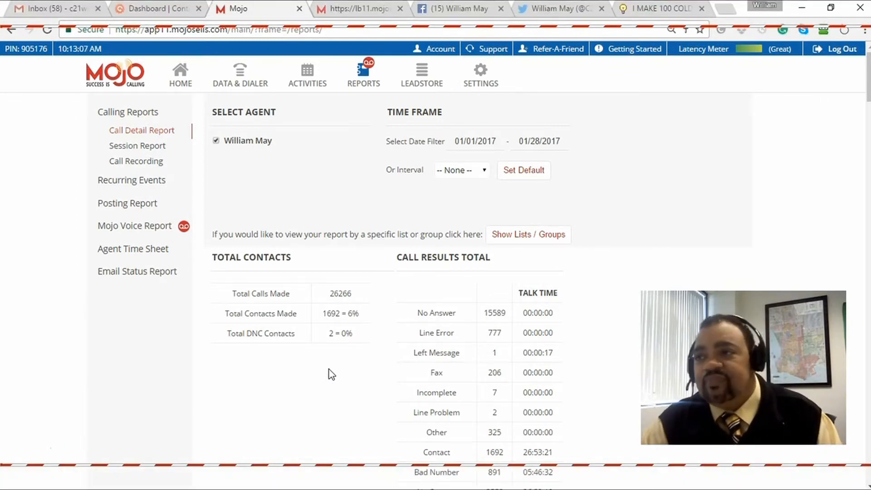